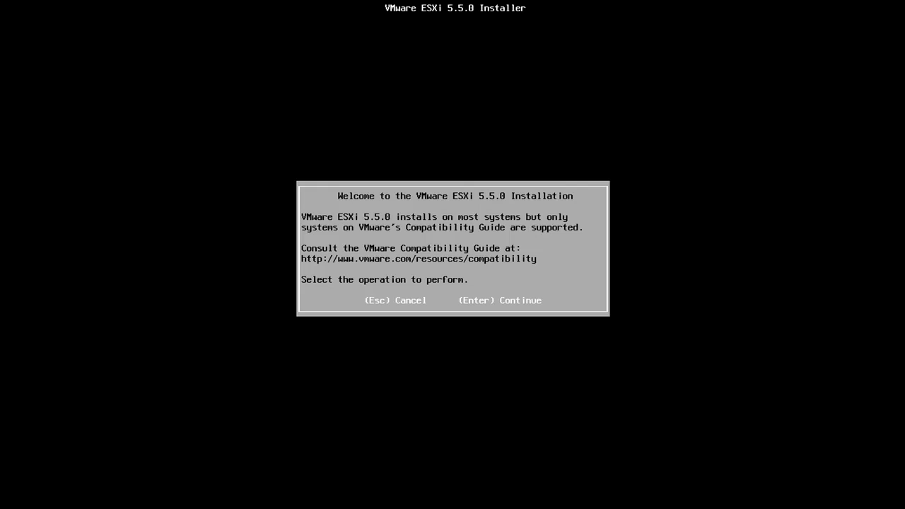
Get past the ESXi 5.5.0 installer welcome screen and accept the license agreement
key("enter")
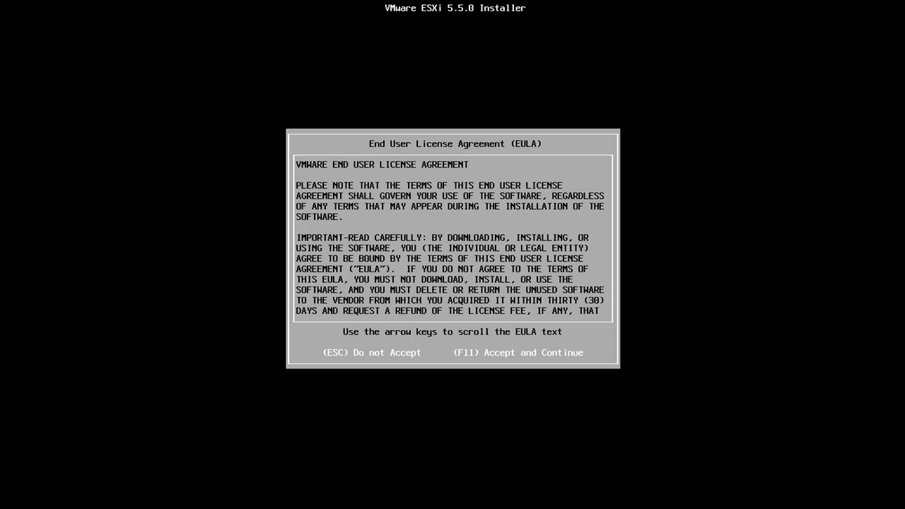
key("f11")
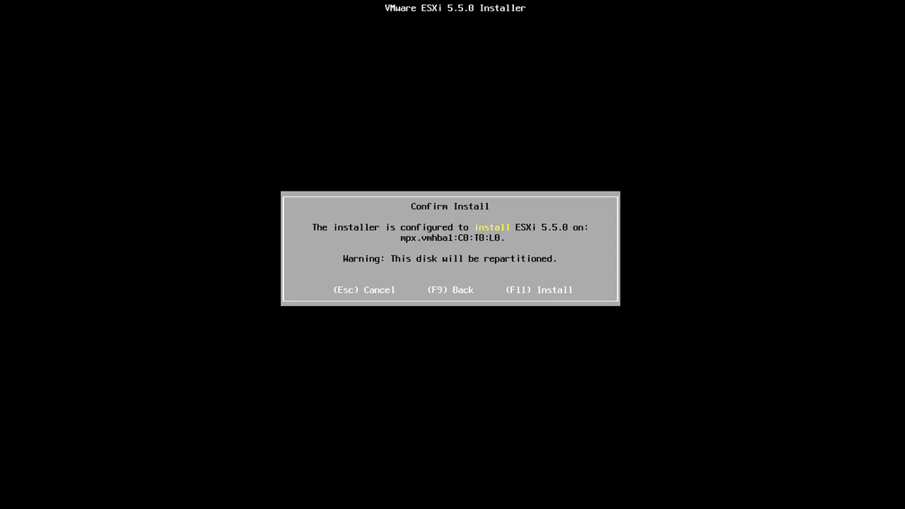
Install ESXi on disk mpx.vmhba1:C0:T0:L0, then reboot the host
key("f11")
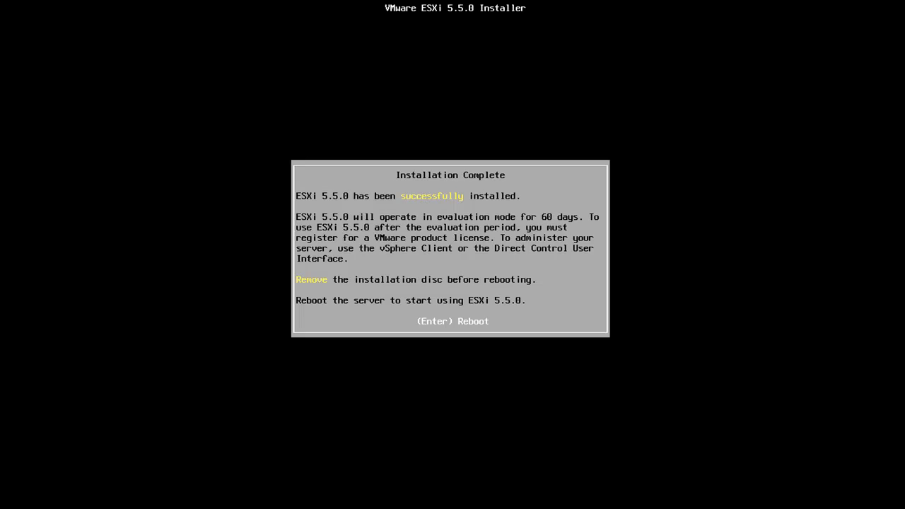
key("enter")
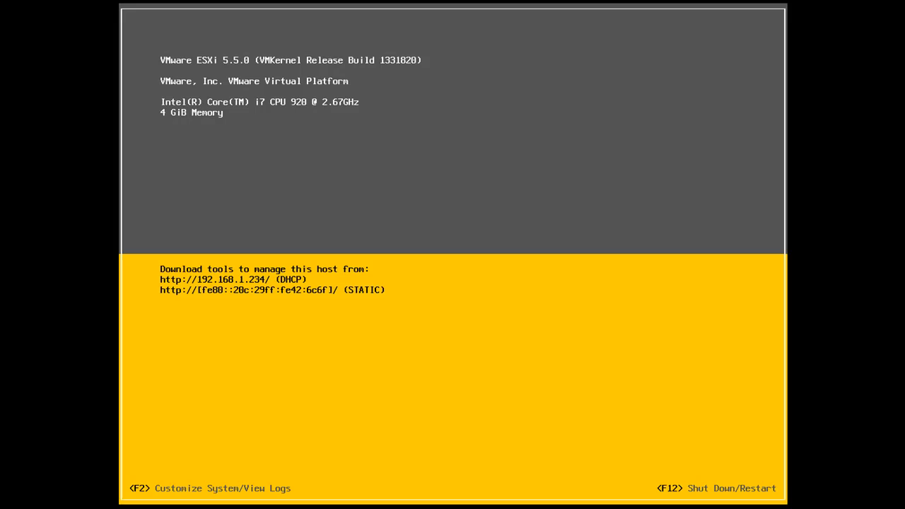
Log in to the host console as root and select Configure Management Network
key("f2")
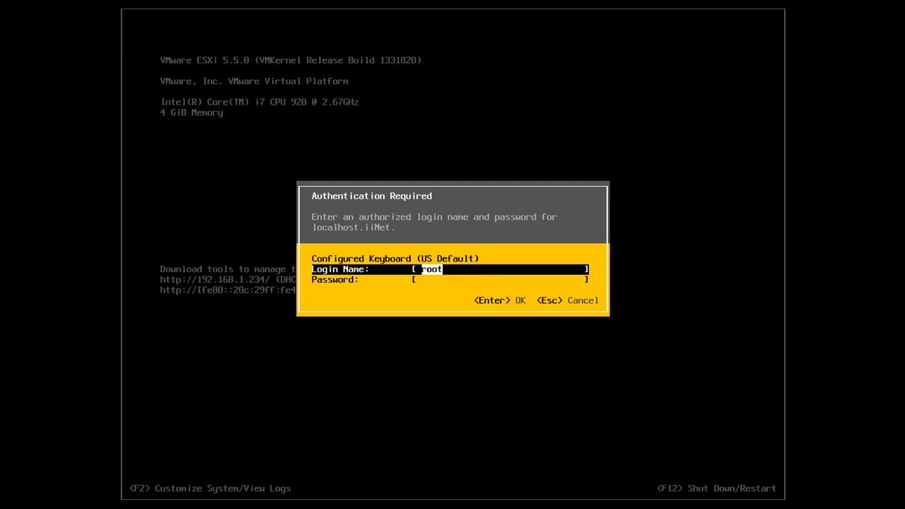
type("***")
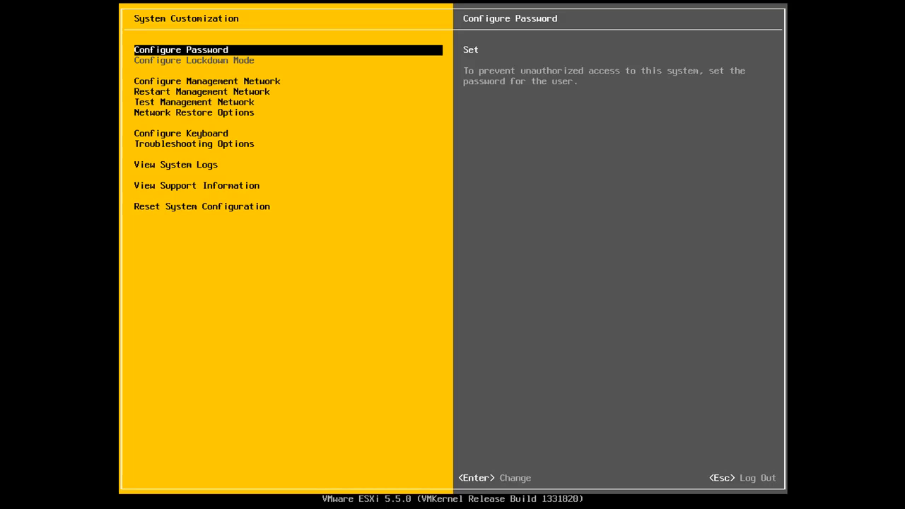
key("Down")
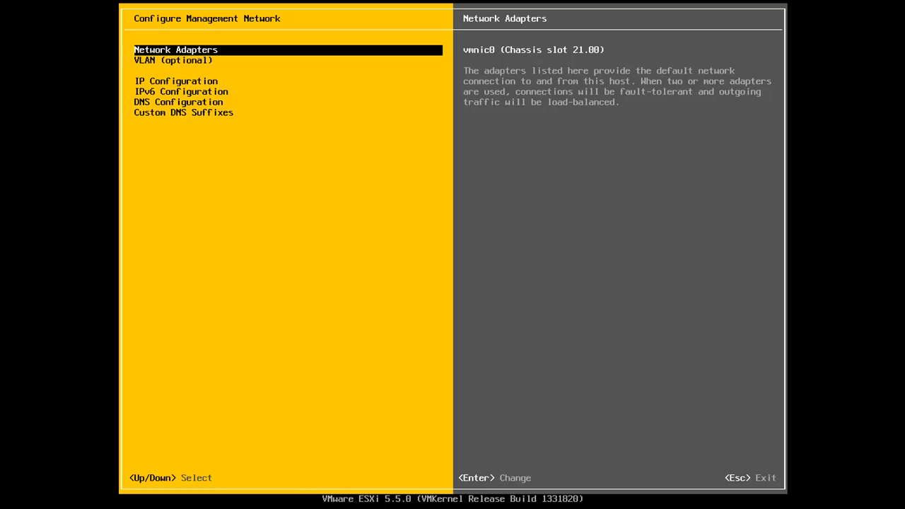
Review the vmnic0 network adapter selection and the VLAN setting
key("enter")
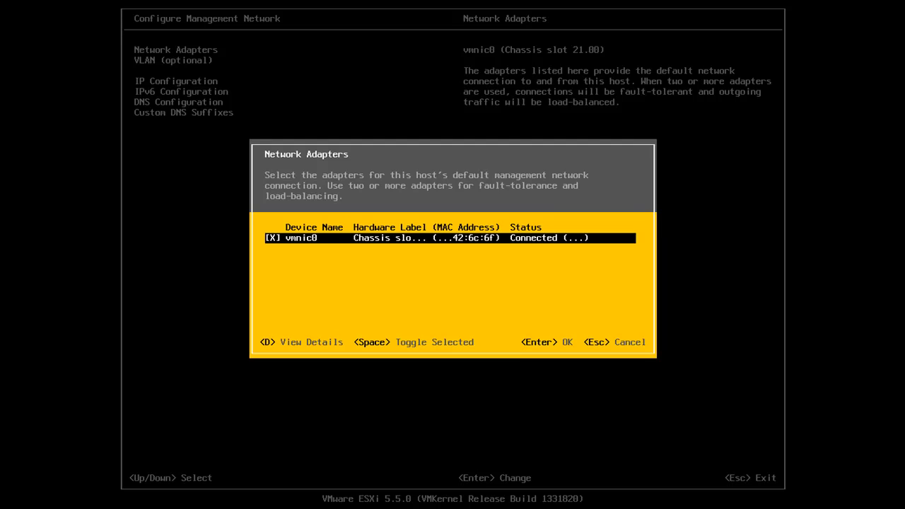
key("space")
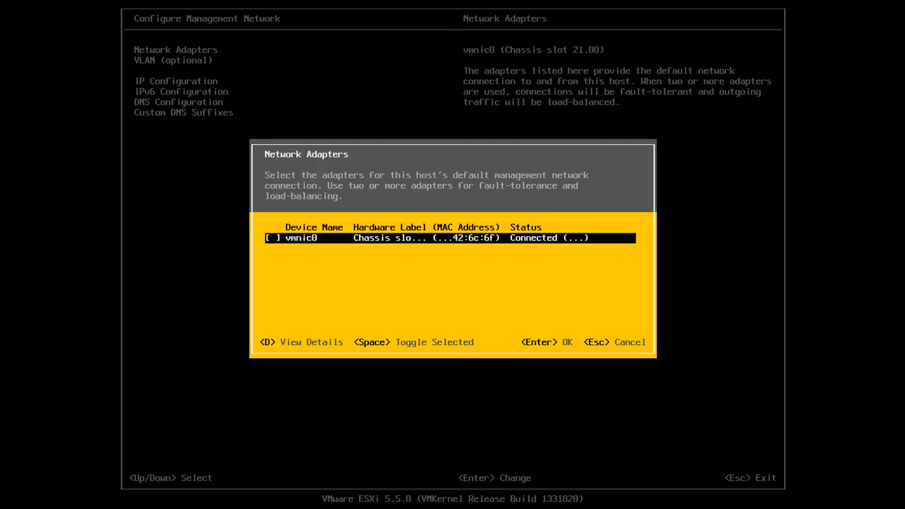
key("space")
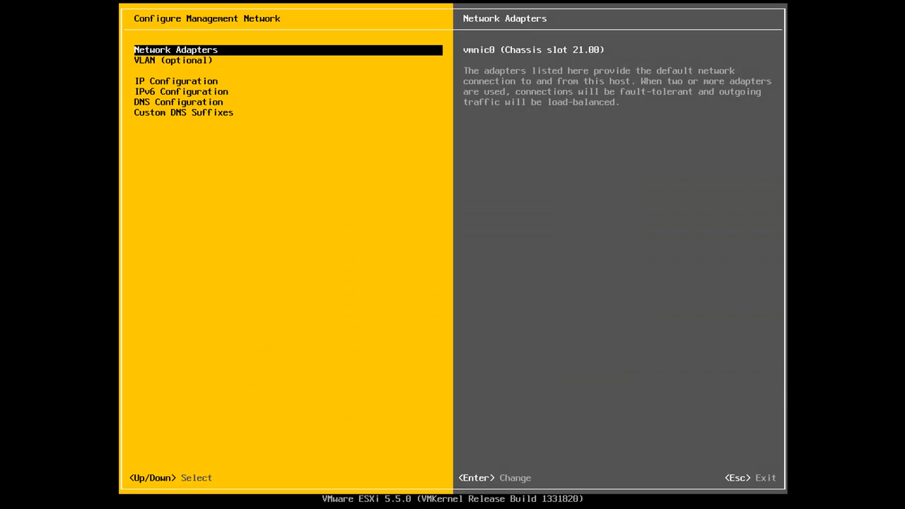
key("Down")
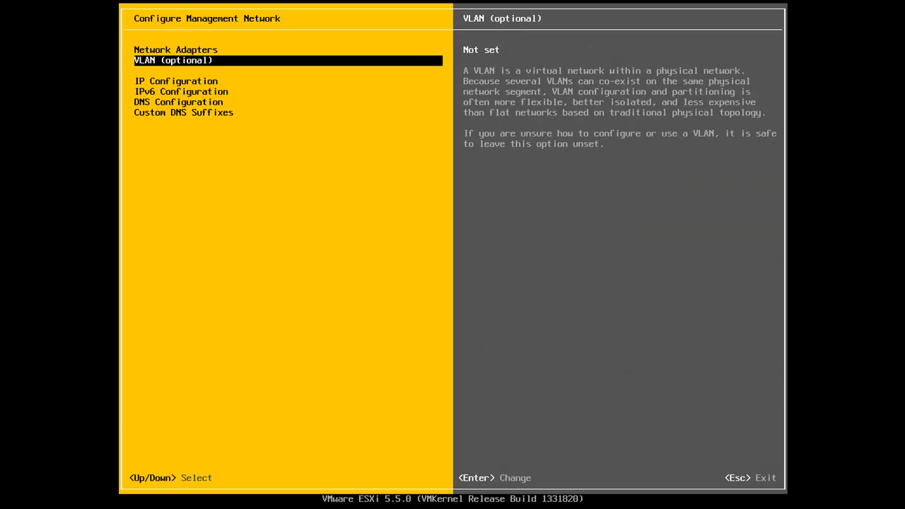
Set IPv4 to static address 192.168.1.234 with gateway 192.168.1.1
key("enter")
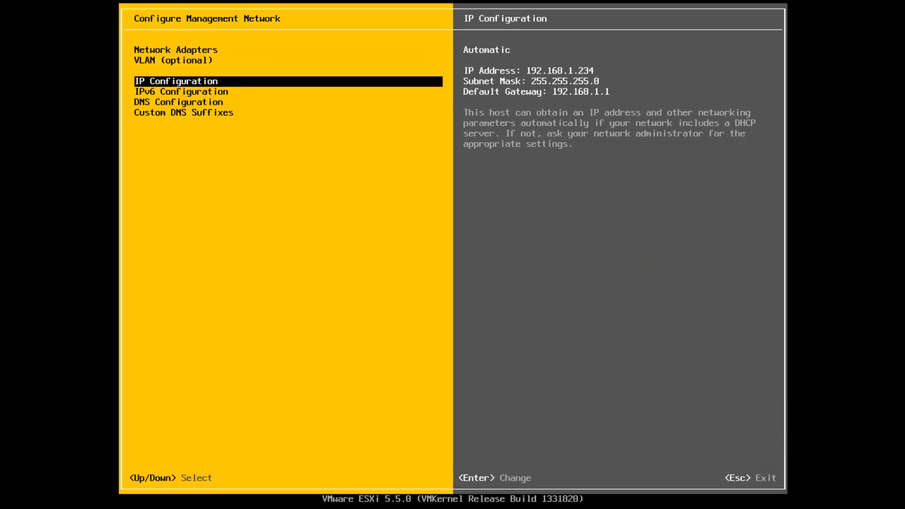
key("enter")
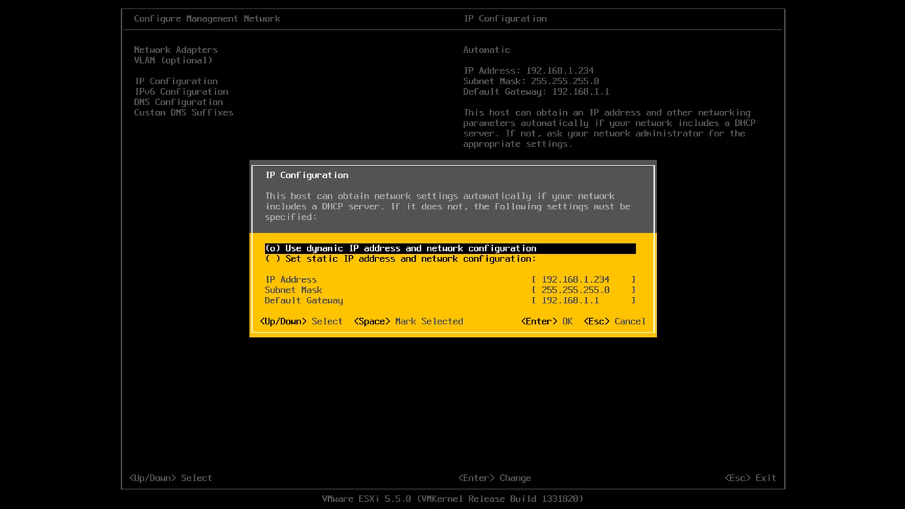
key("Down")
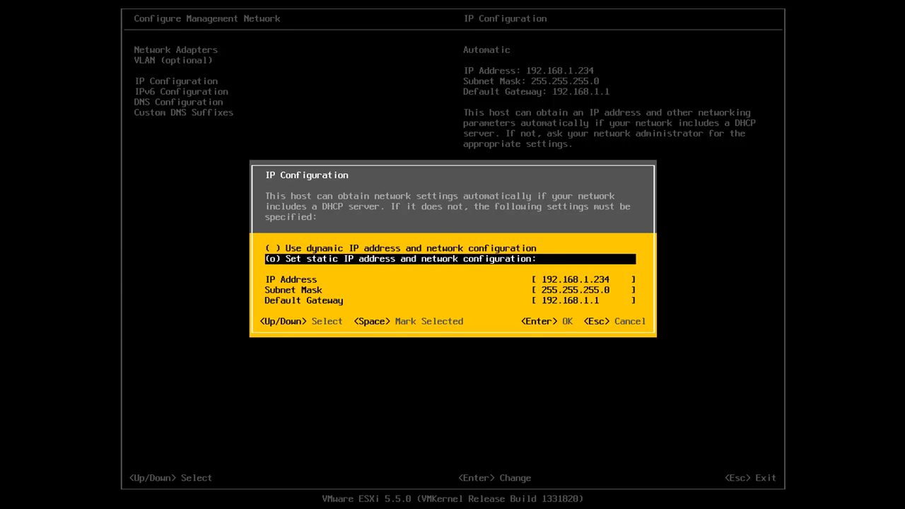
key("Down")
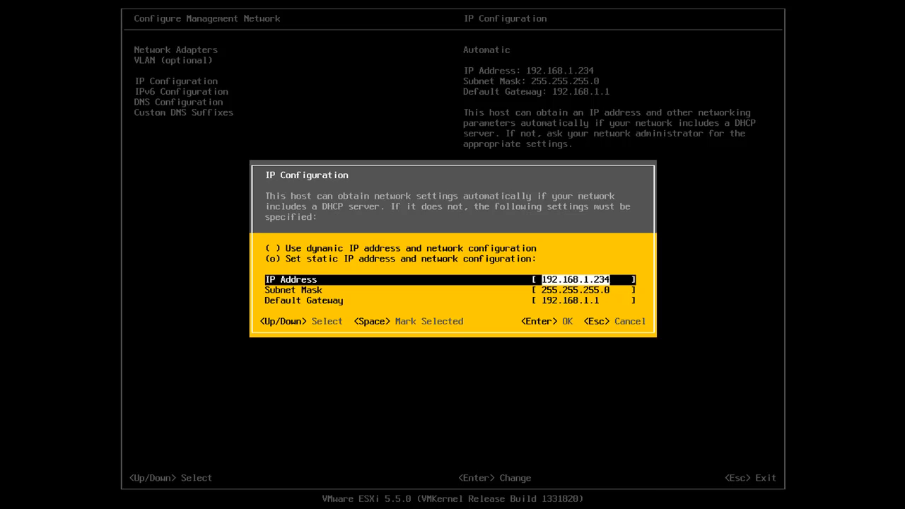
key("Down")
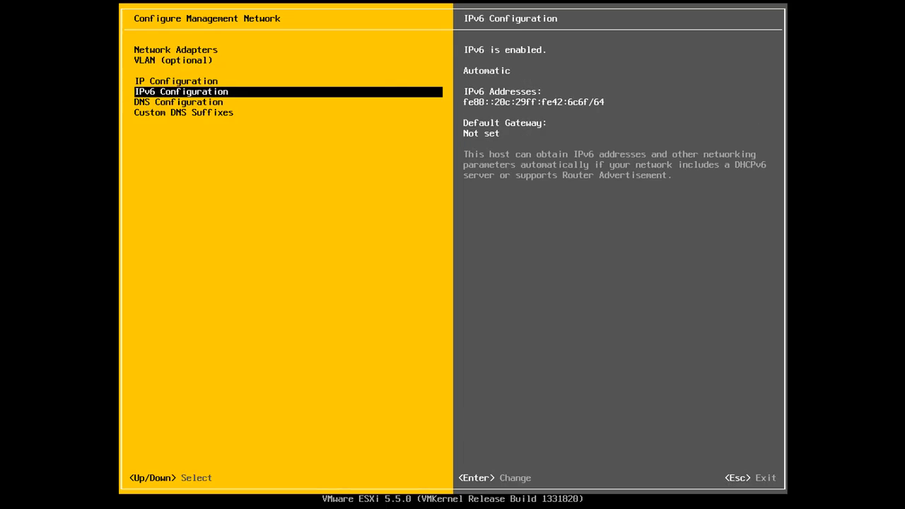
Review the IPv6 configuration choices, leaving IPv6 enabled and automatic
key("enter")
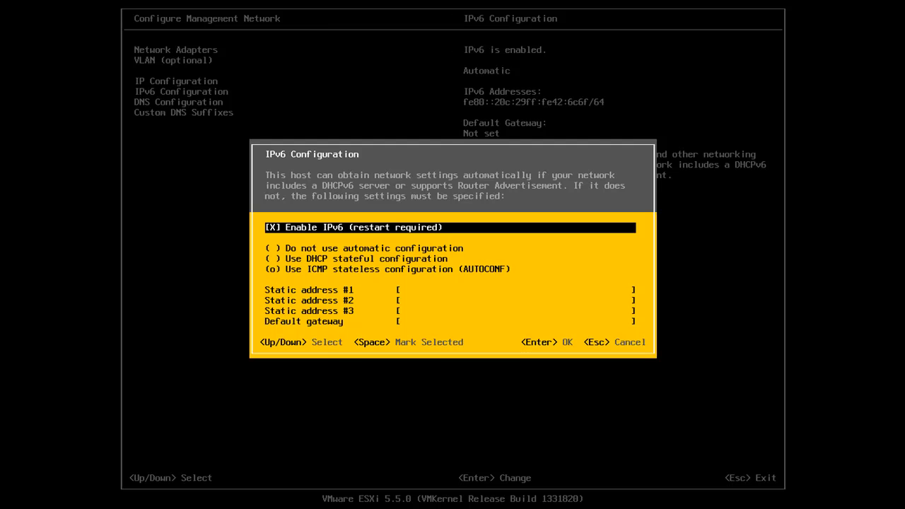
key("Down")
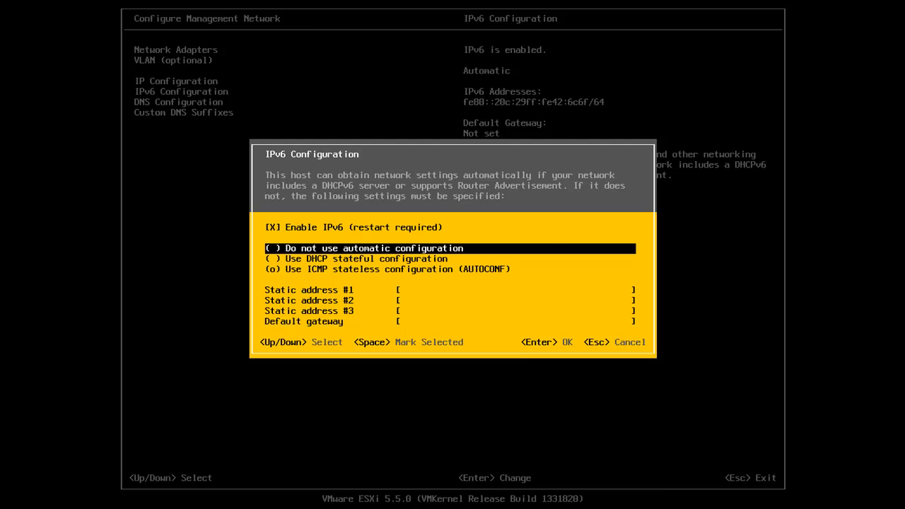
key("Down")
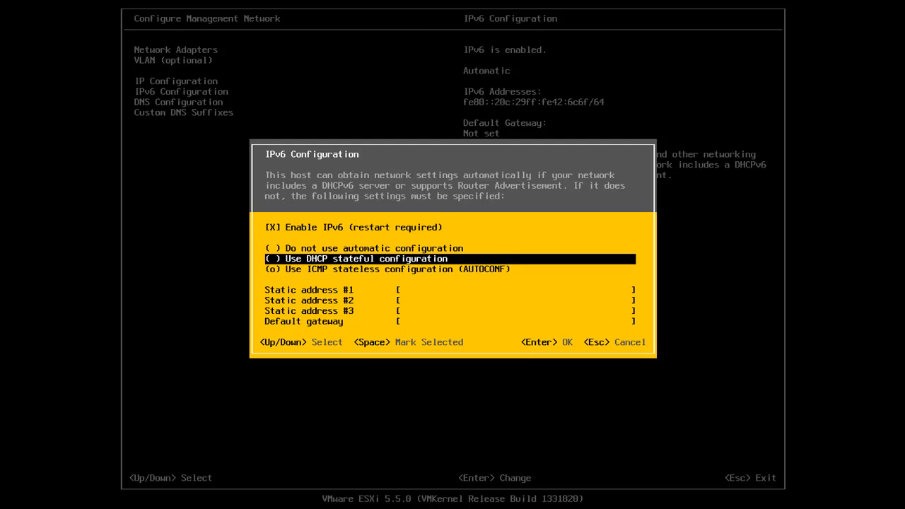
key("Down")
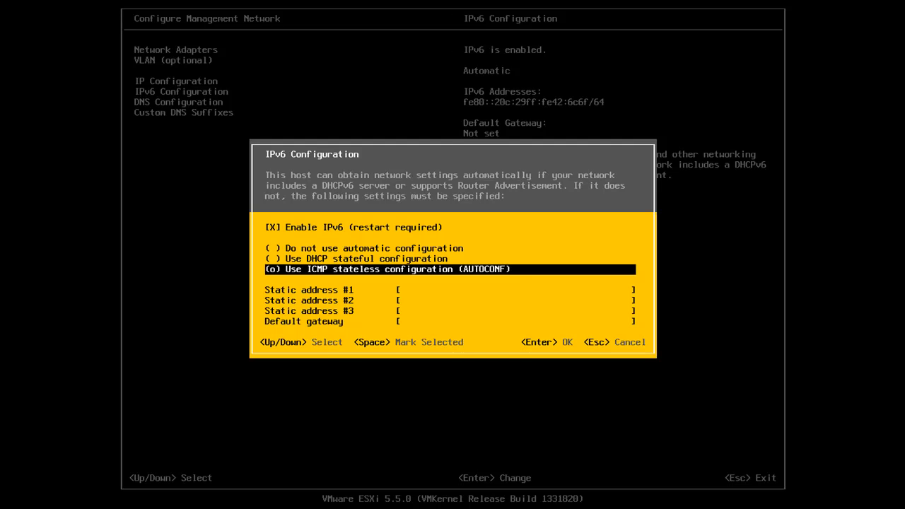
key("Up")
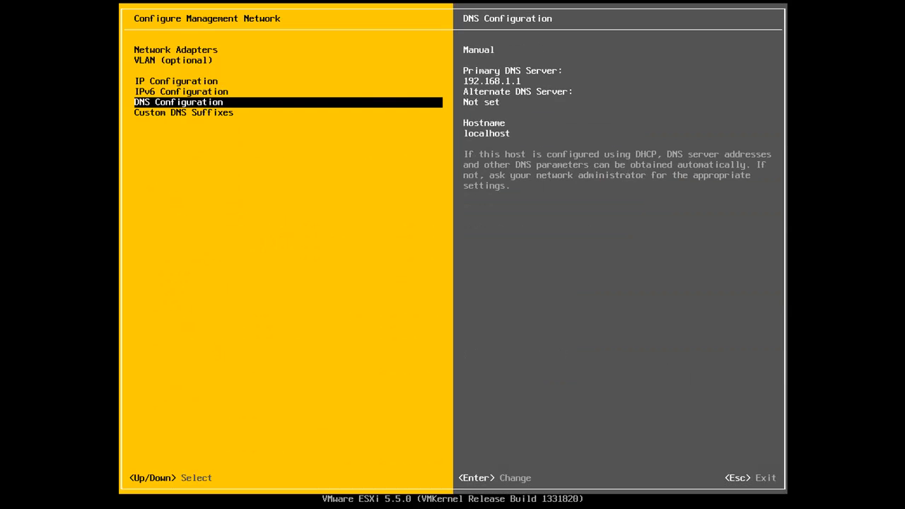
Set primary DNS server 192.168.1.1 and hostname vmhost01.vmlab.local
key("enter")
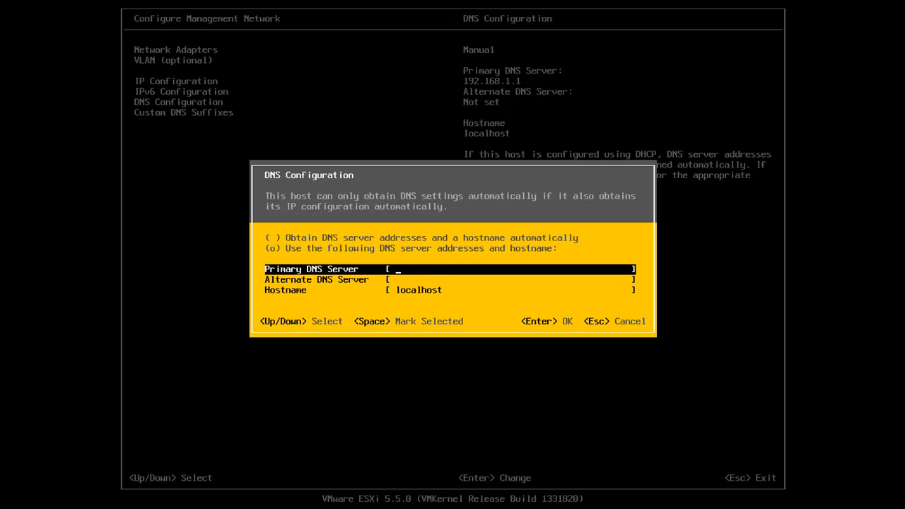
type("192.168.1.1")
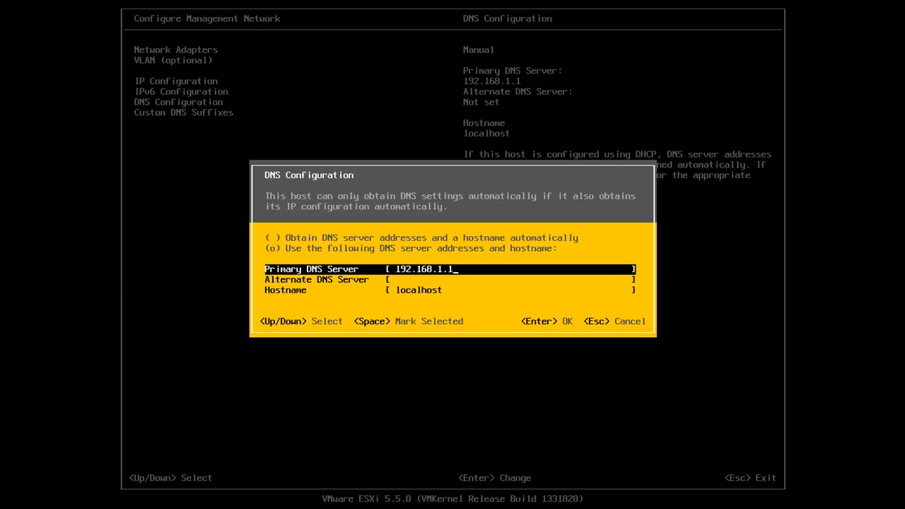
key("Down")
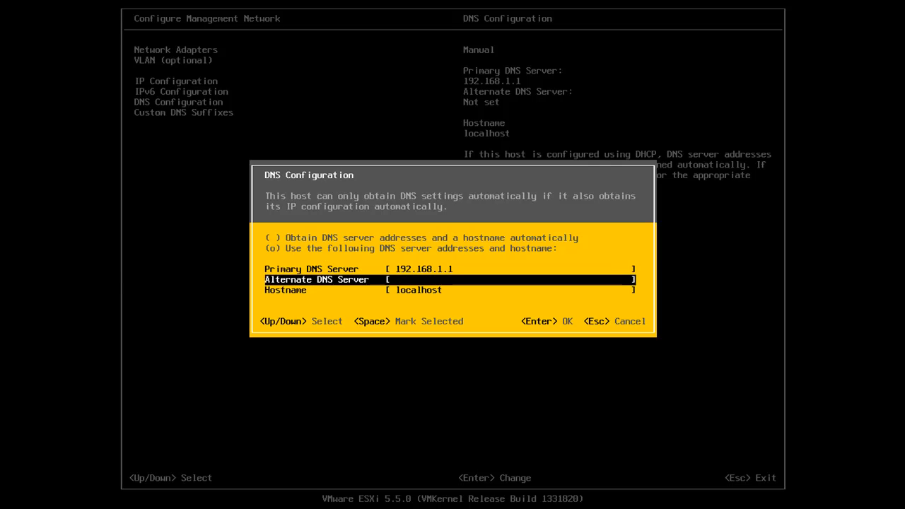
key("Down")
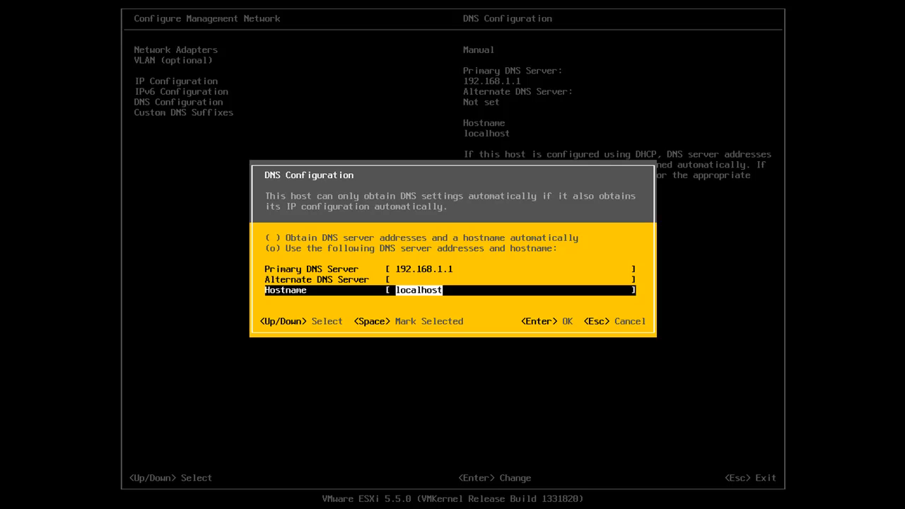
type("vm")
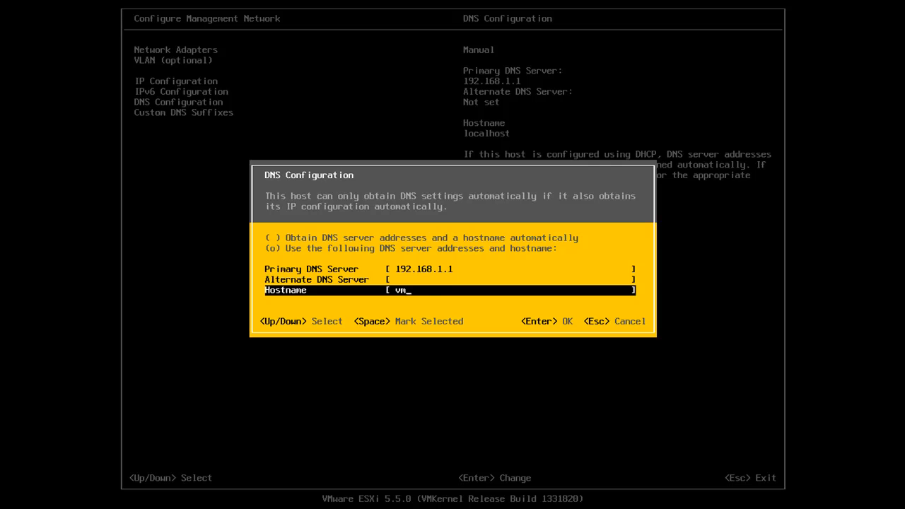
type("host01")
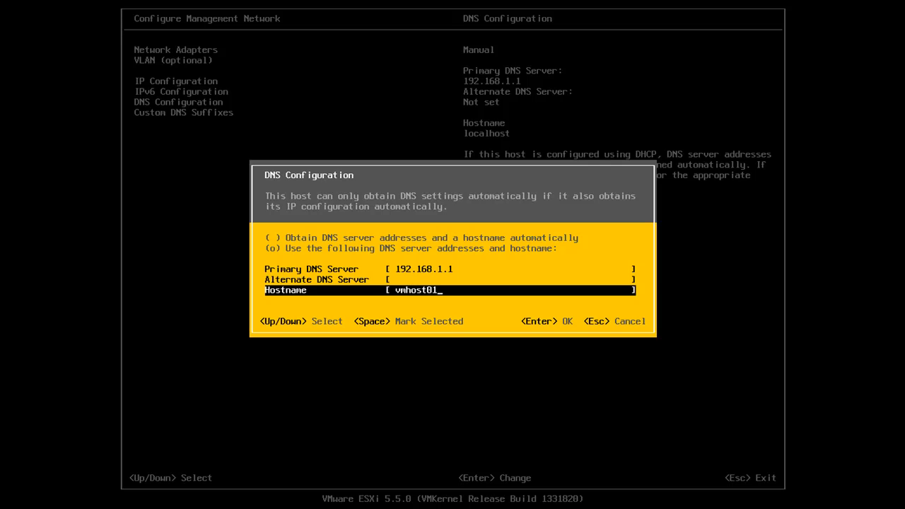
type(".vmlab.local")
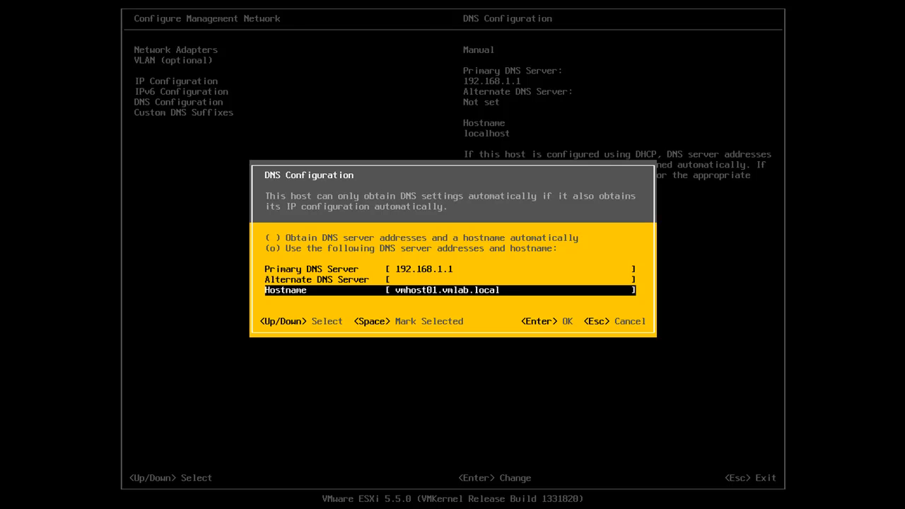
key("Enter")
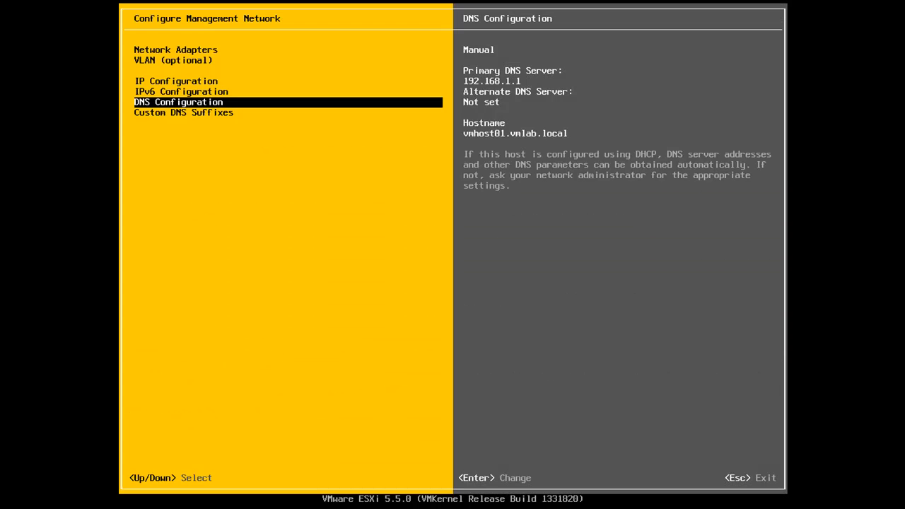
Change the custom DNS suffix to vmlab.local and exit management network configuration
key("Down")
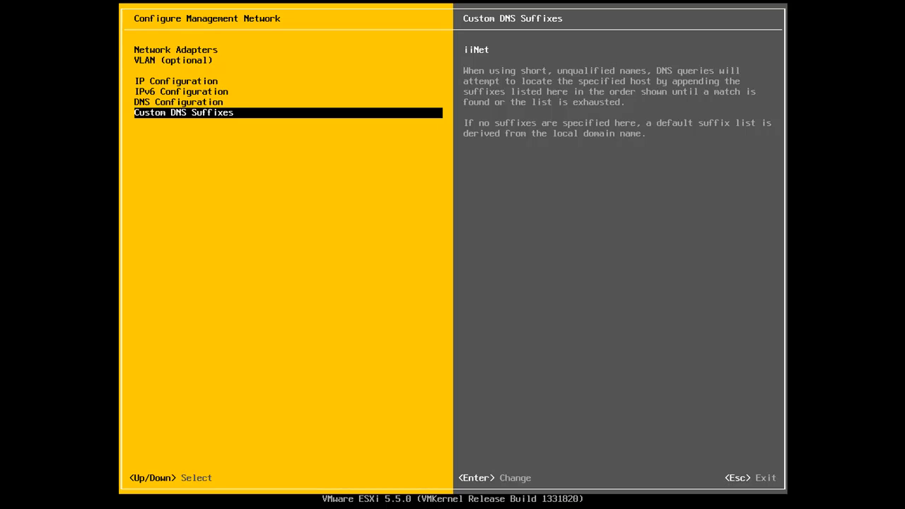
key("Enter")
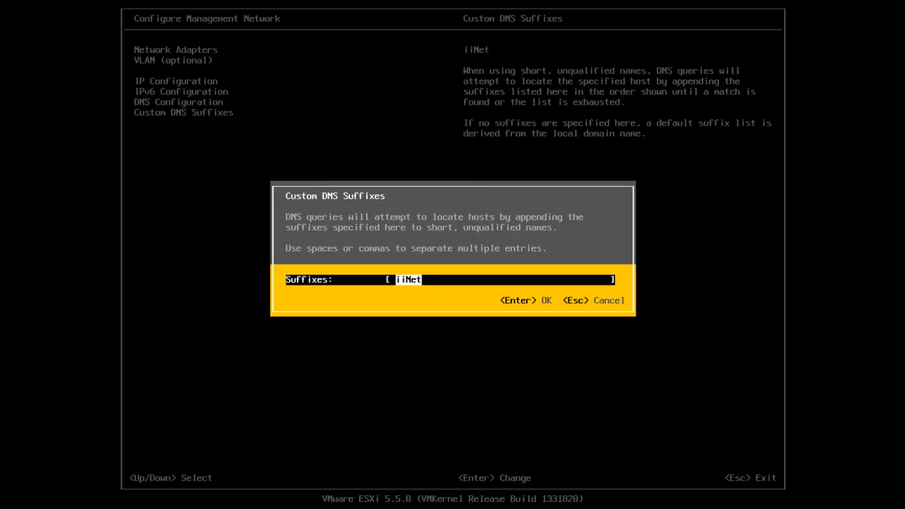
type("vmla")
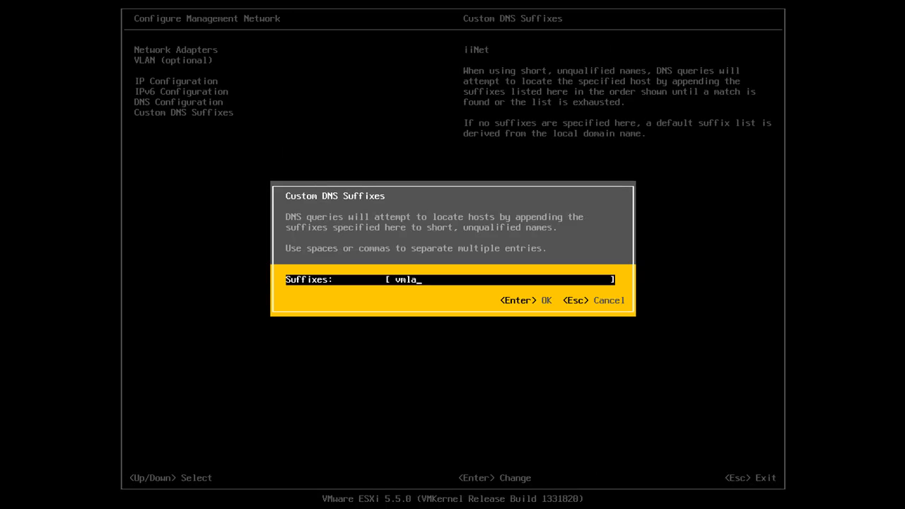
type("b.local")
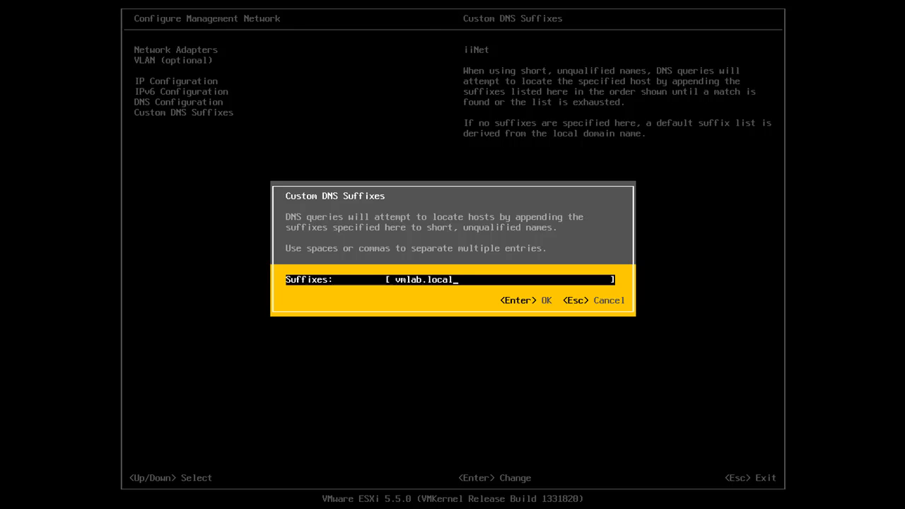
key("Enter")
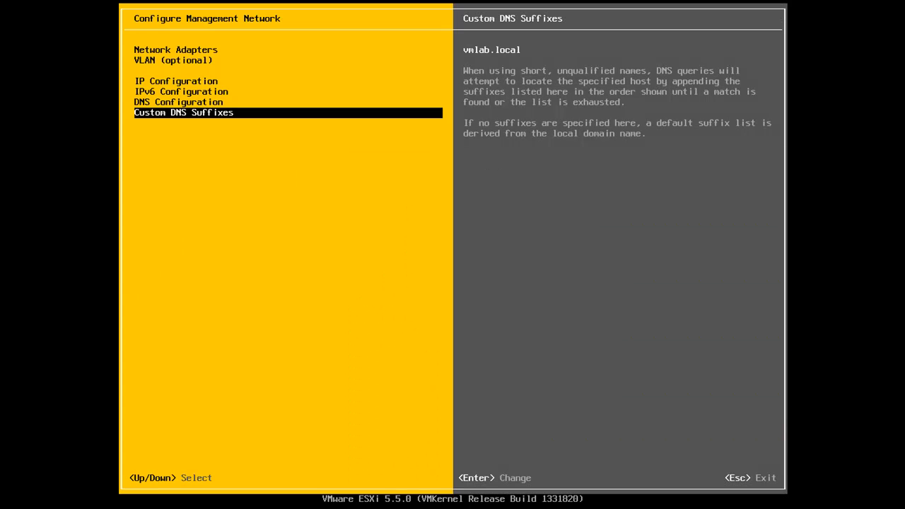
key("Esc")
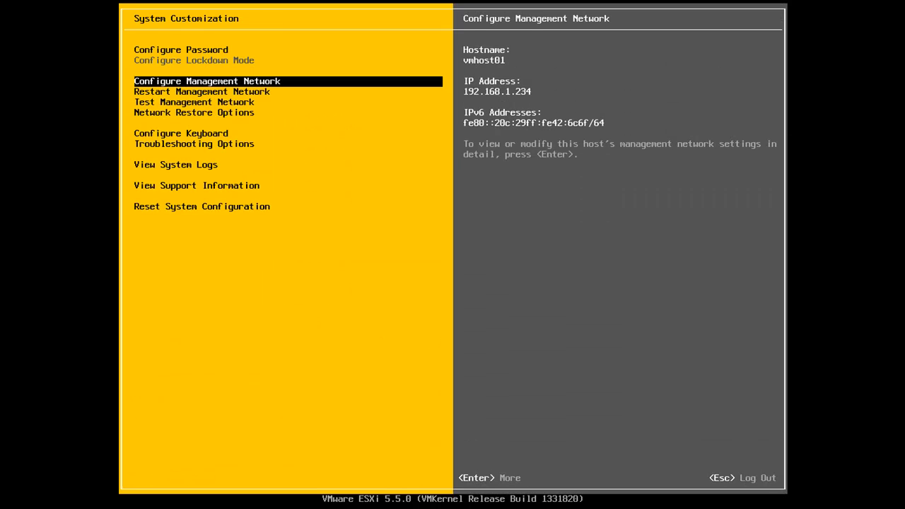
Browse past Restart/Test Management Network and Configure Keyboard to Troubleshooting Options
key("Down")
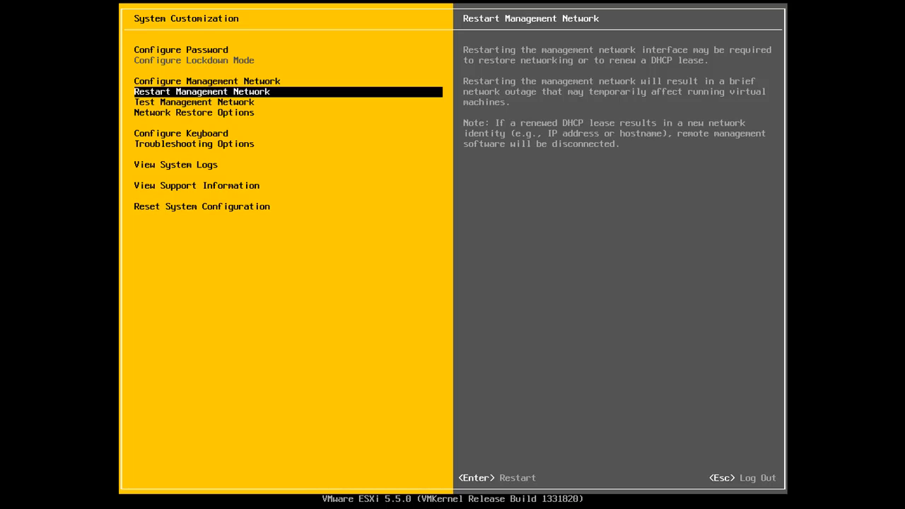
key("Down")
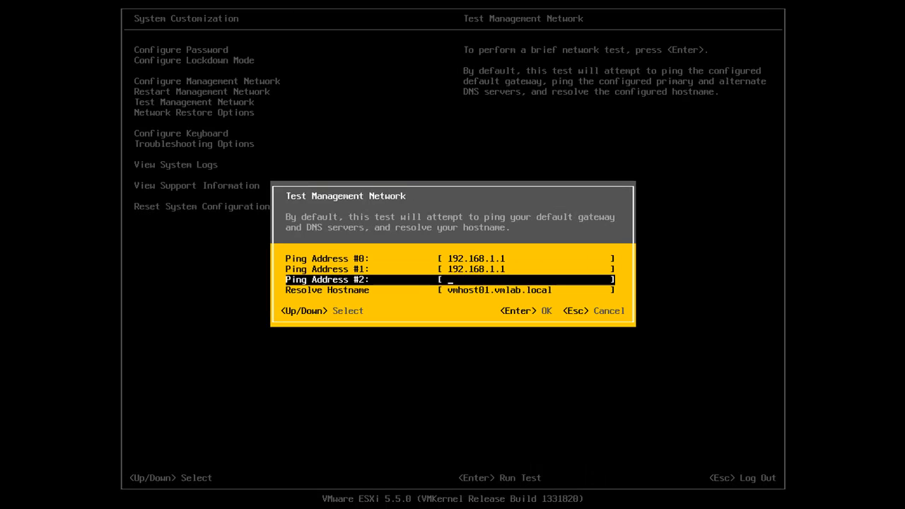
key("Down")
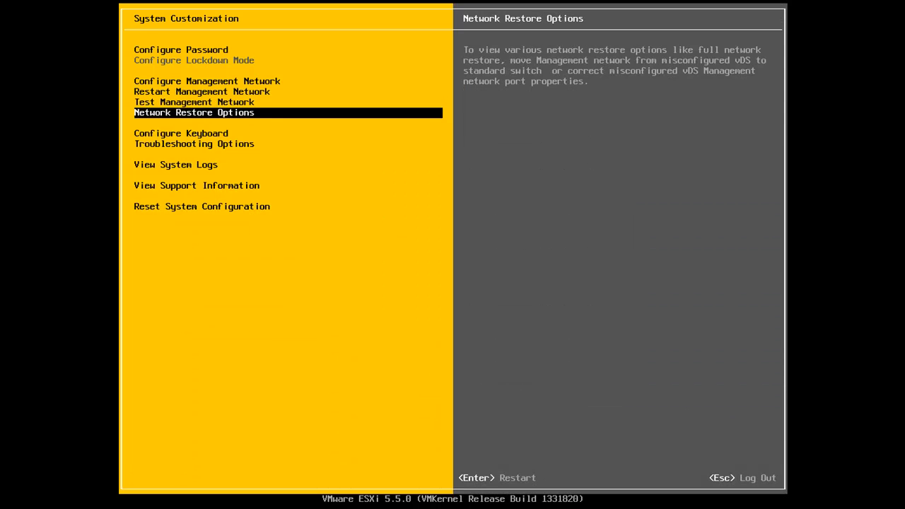
key("Enter")
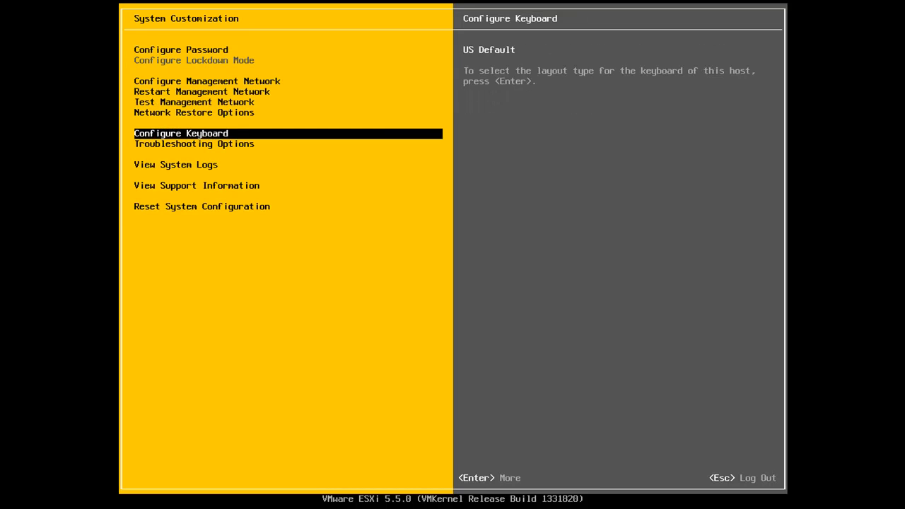
key("Enter")
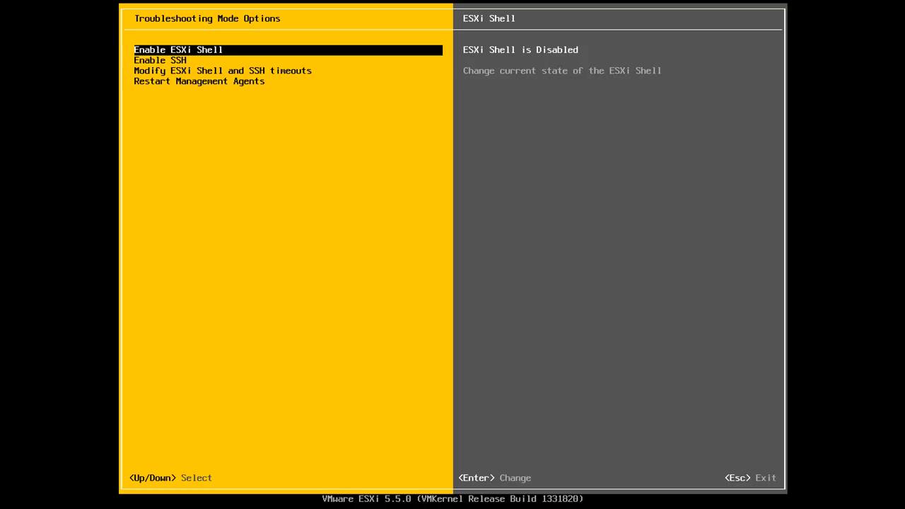
Check the SSH and timeout settings, leaving ESXi Shell and SSH disabled
key("Down")
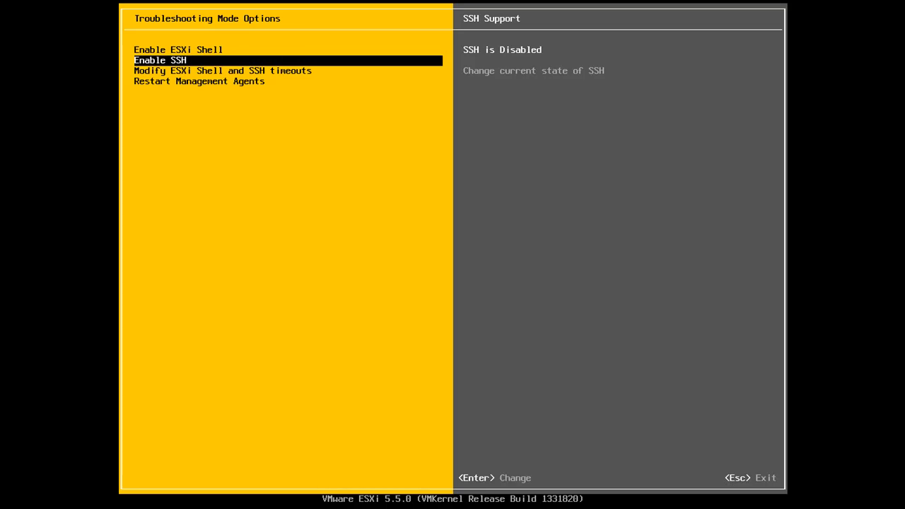
key("Down")
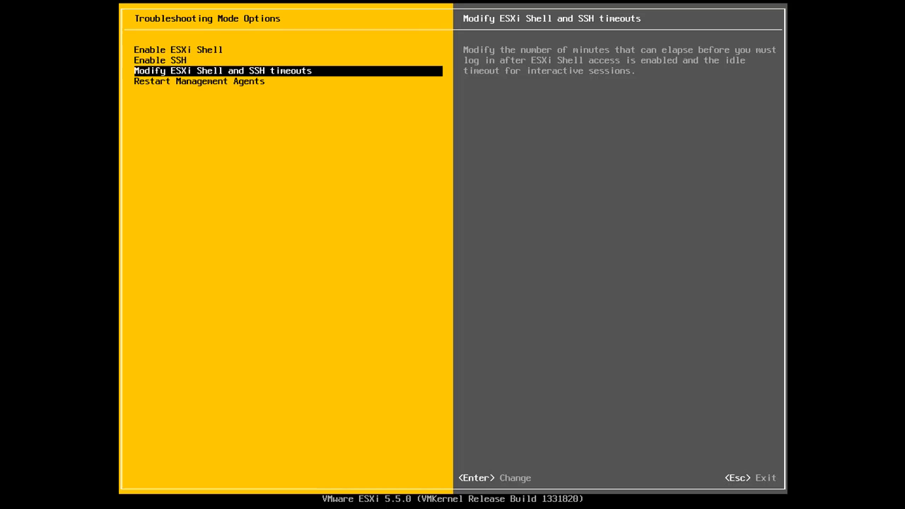
key("Down")
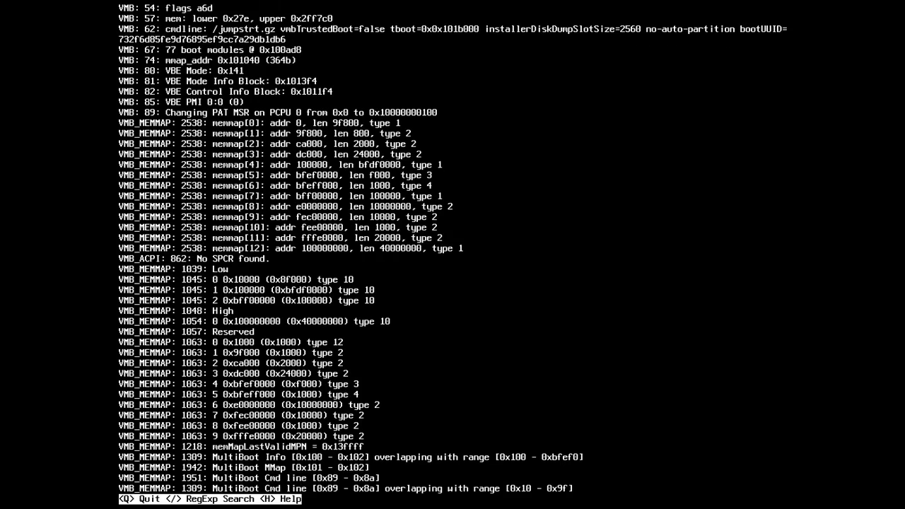
Scroll through the system log's boot messages and memory map entries
scroll("down", 3)
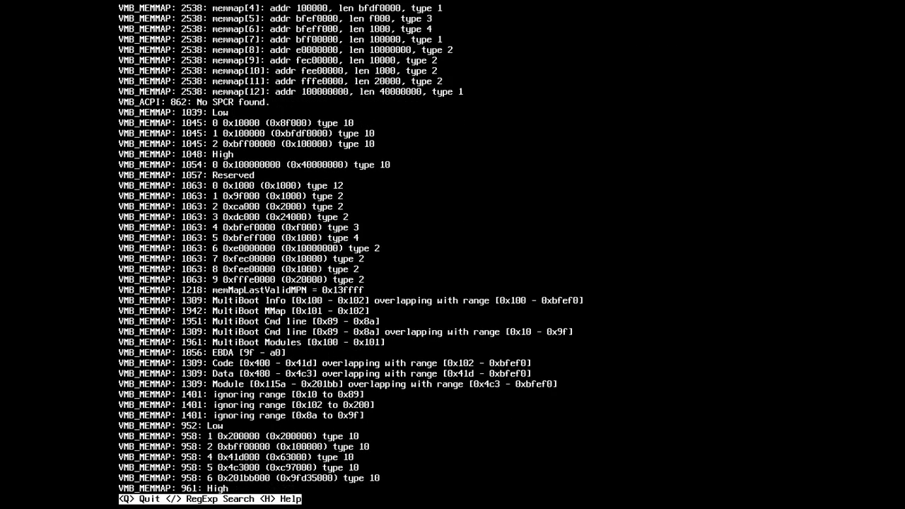
scroll("down", 3)
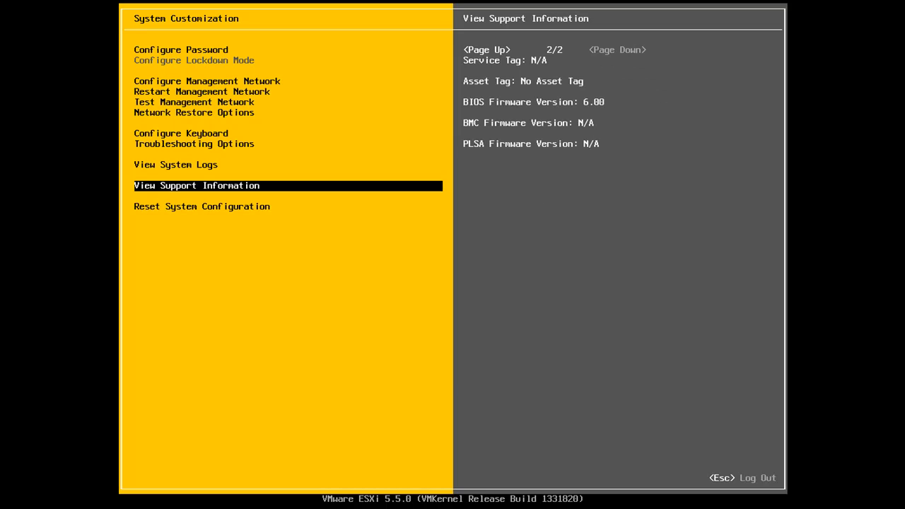
Move down the system customization menu before leaving the host console
key("Down")
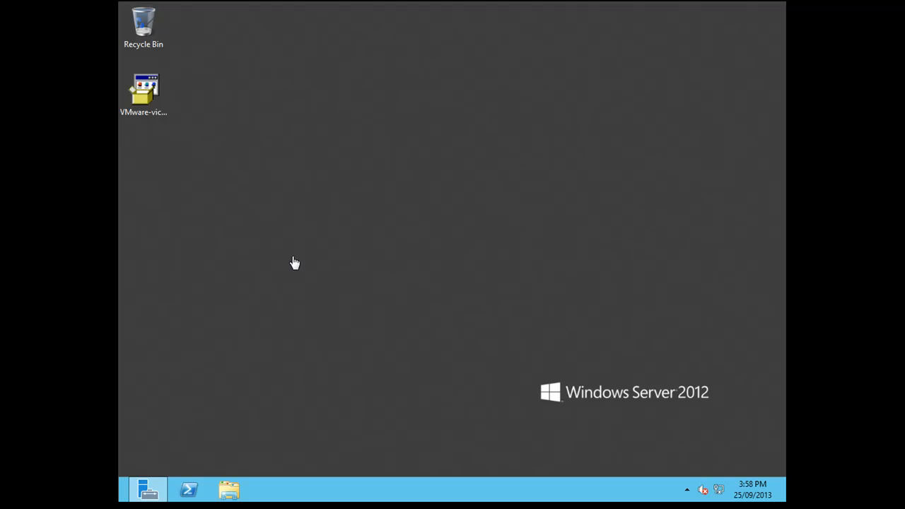
mouse_move(295, 304)
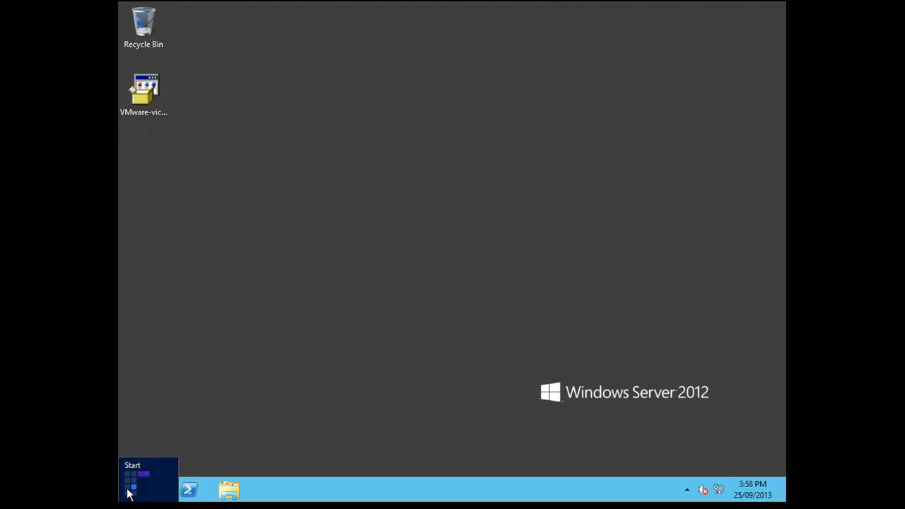
left_click(269, 489)
type("192.168.1.23")
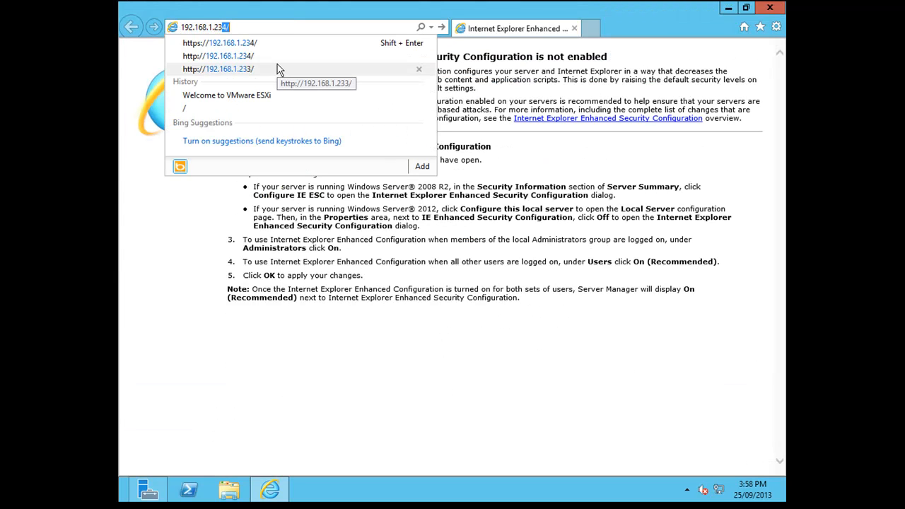
left_click(228, 43)
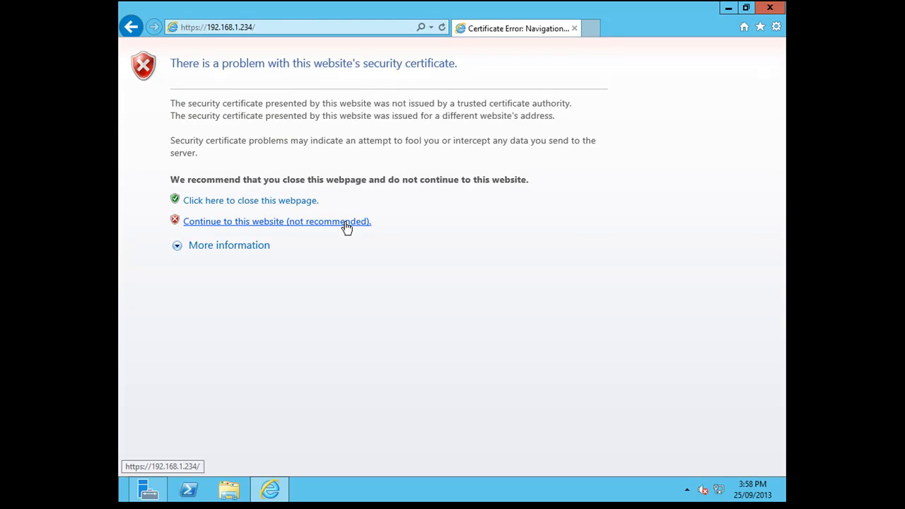
left_click(276, 222)
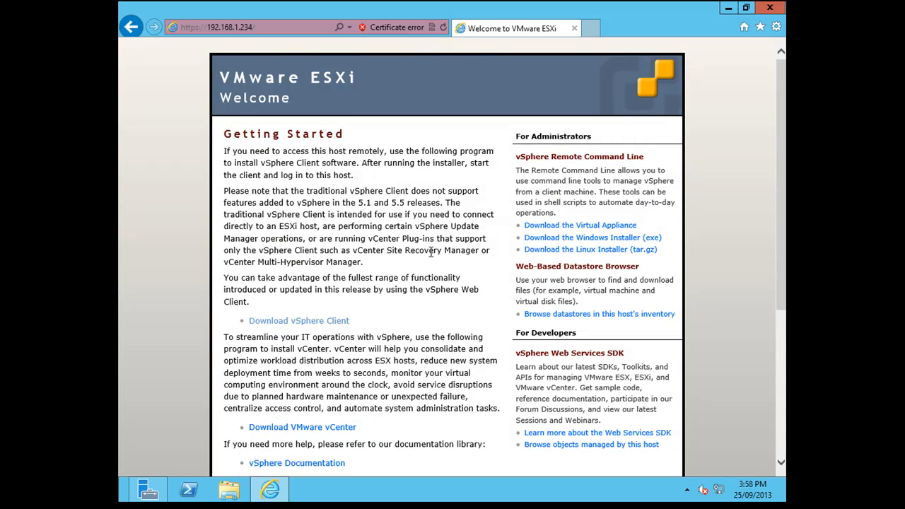
Scroll through the ESXi welcome page's vSphere Client, vCenter, Remote CLI and datastore browser links
scroll("down", 3)
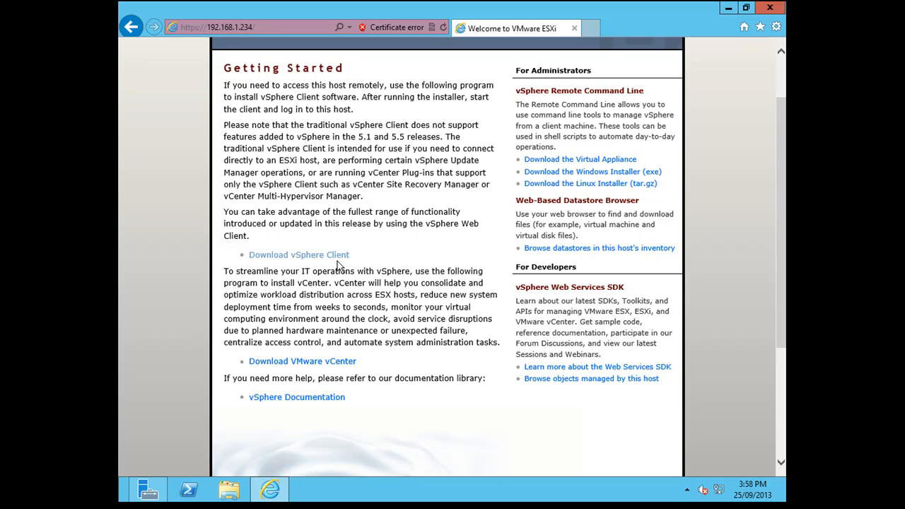
mouse_move(325, 259)
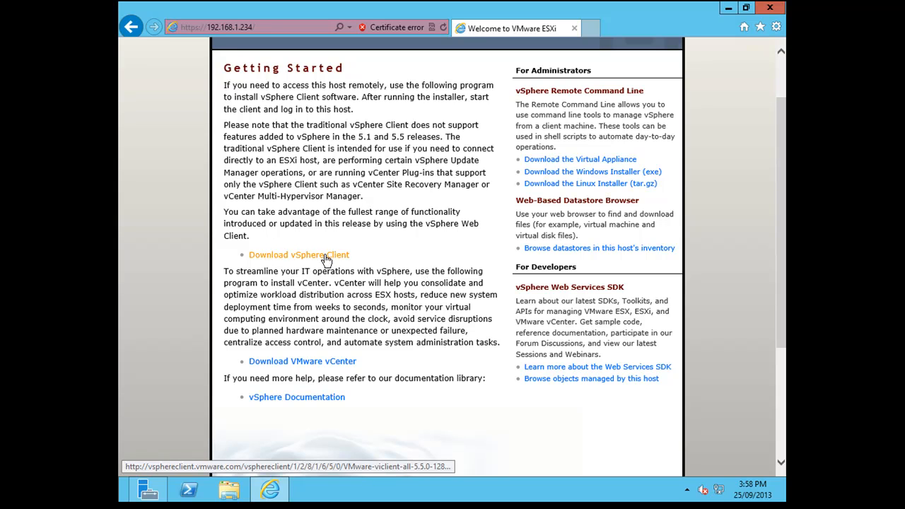
mouse_move(332, 362)
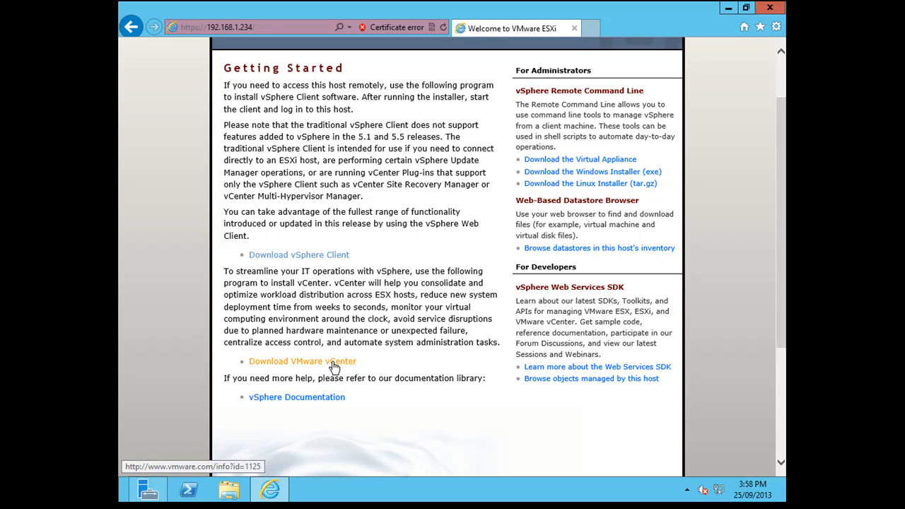
mouse_move(311, 397)
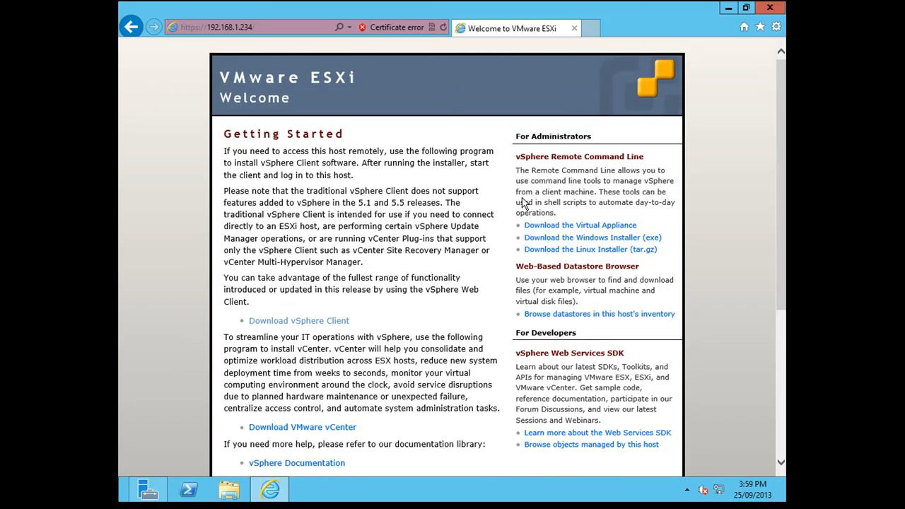
mouse_move(580, 225)
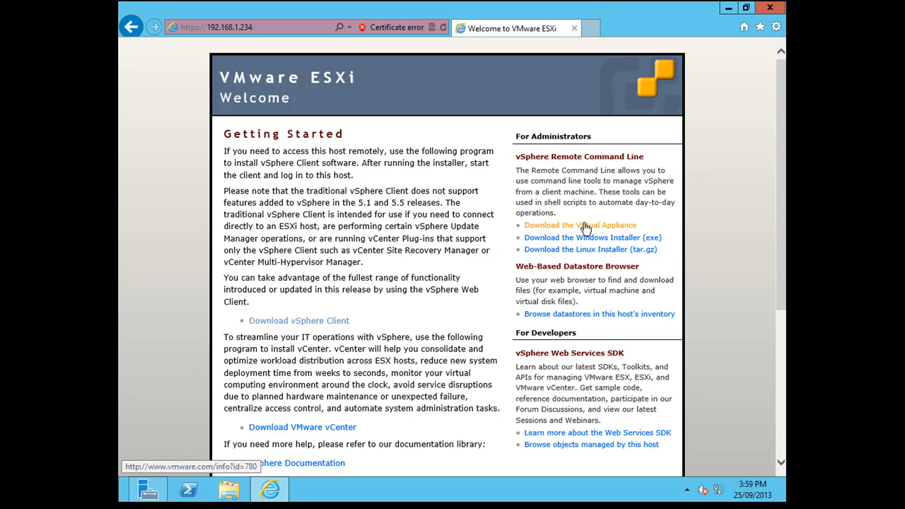
mouse_move(582, 252)
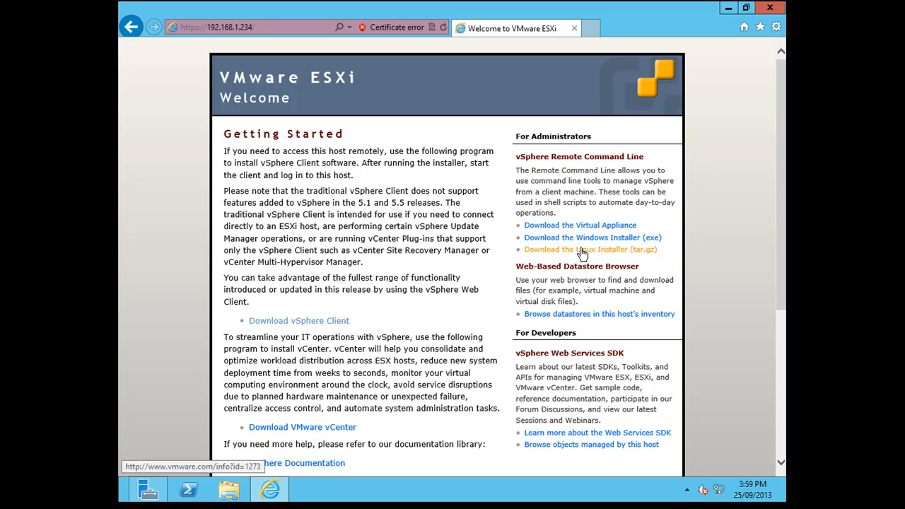
scroll("down", 3)
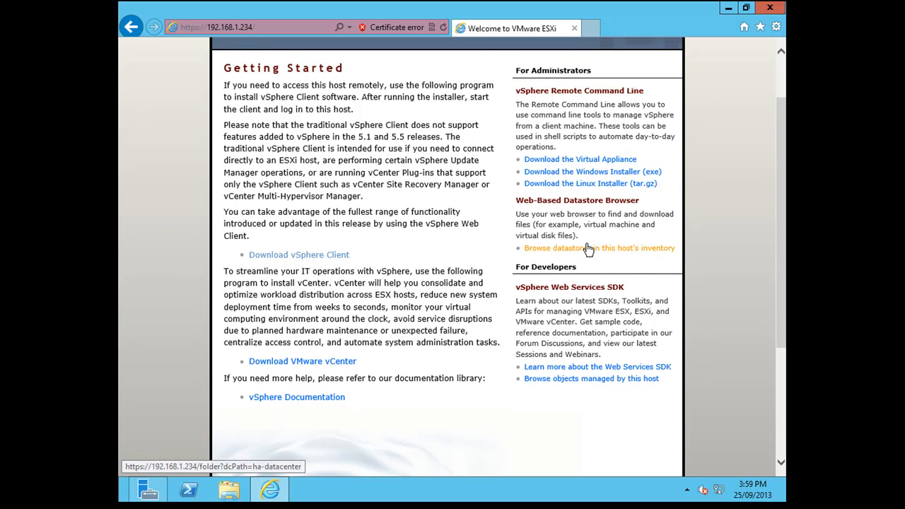
mouse_move(592, 251)
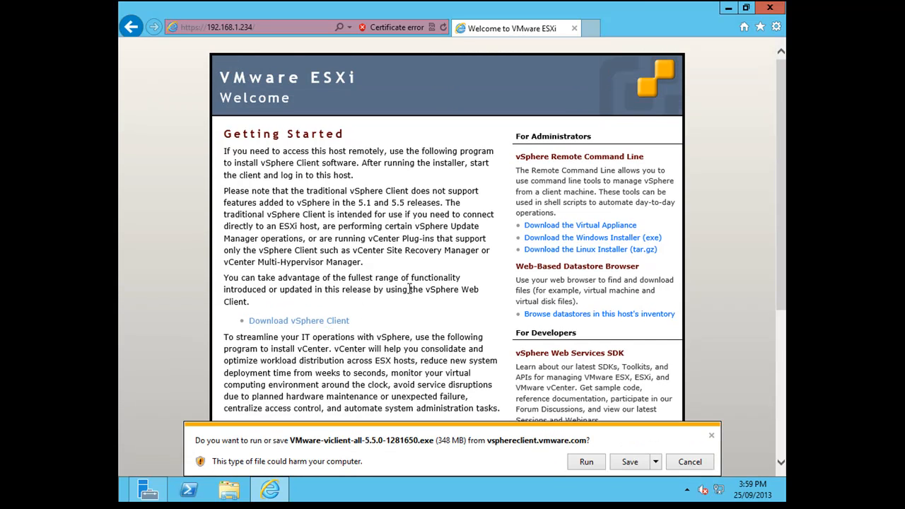
Cancel saving another copy of the vSphere Client installer via Save As
left_click(628, 461)
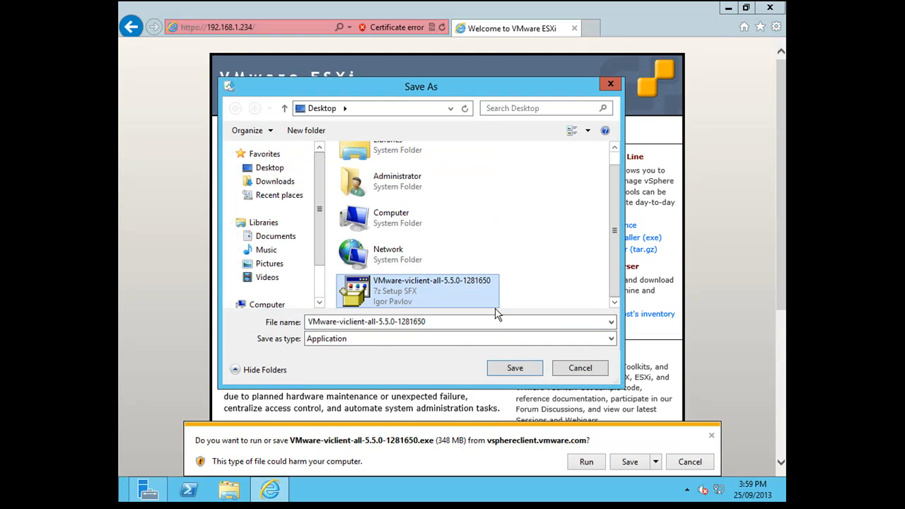
mouse_move(428, 368)
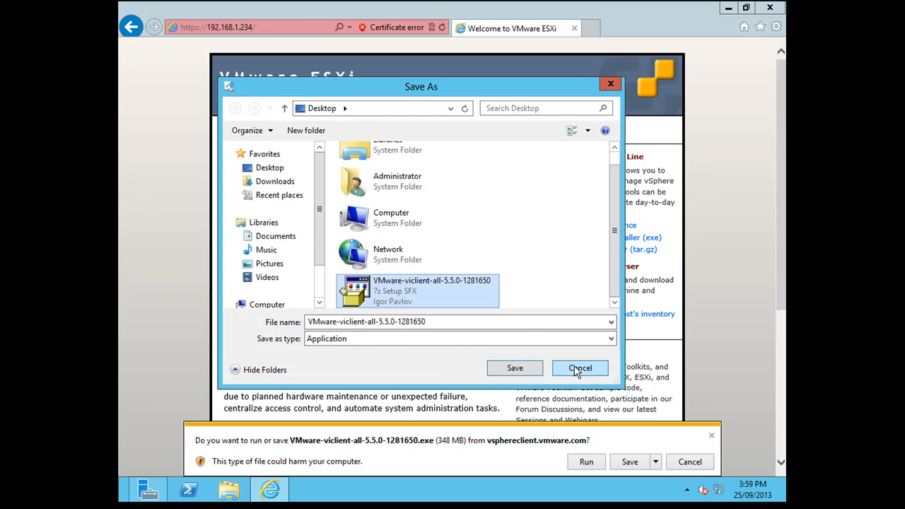
left_click(580, 368)
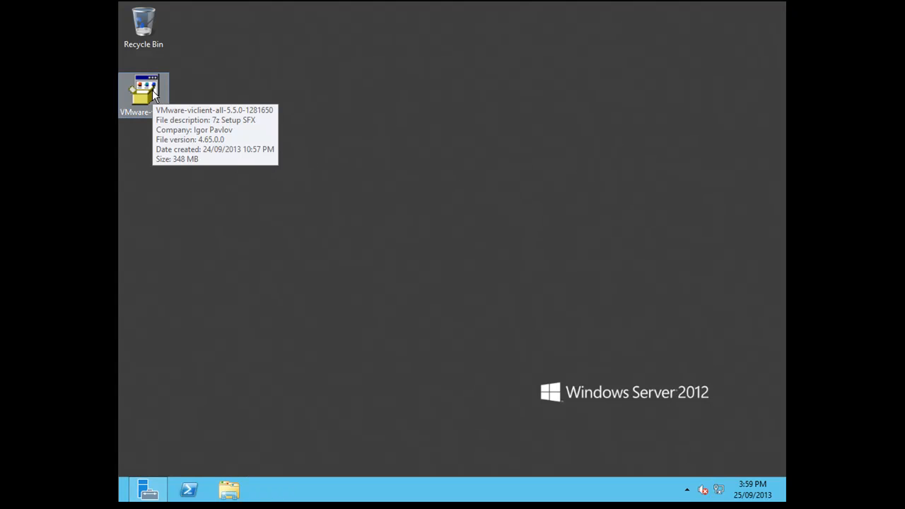
Run the installer, accept the license, keep the default folder and finish installing vSphere Client 5.5
left_click(144, 92)
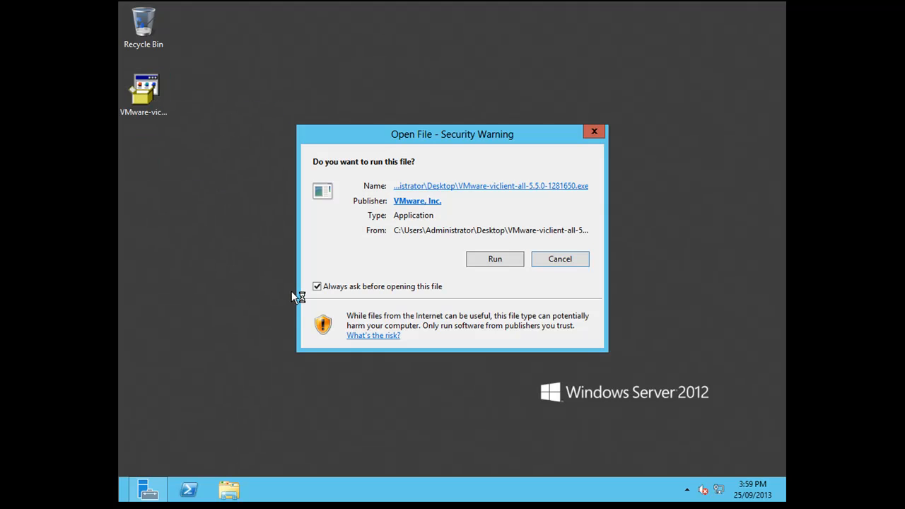
left_click(494, 259)
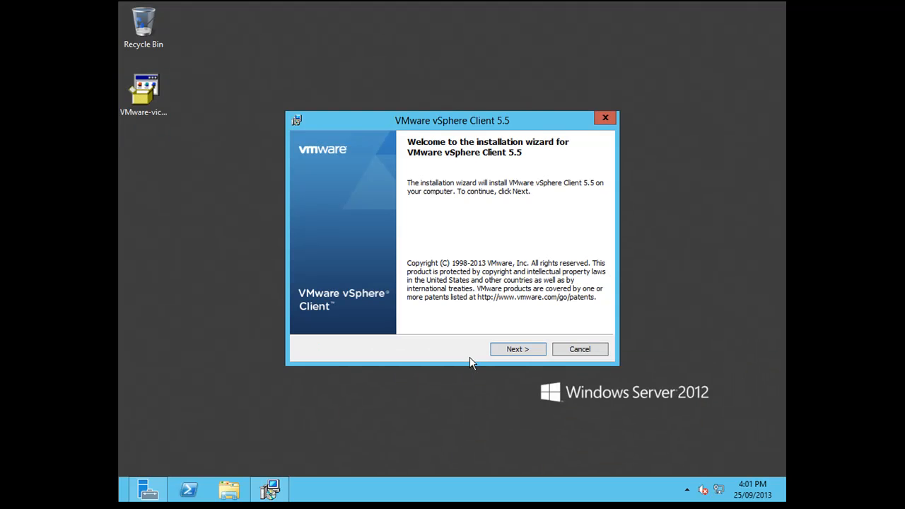
left_click(517, 349)
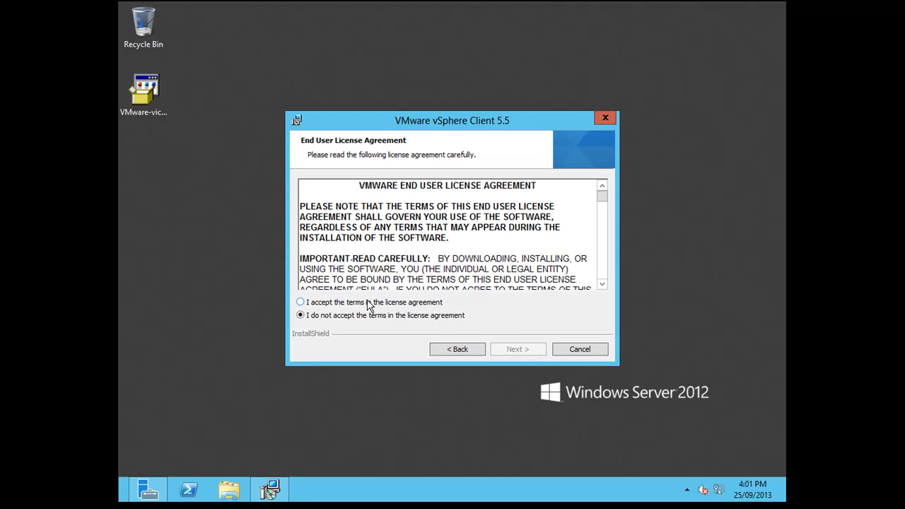
left_click(300, 302)
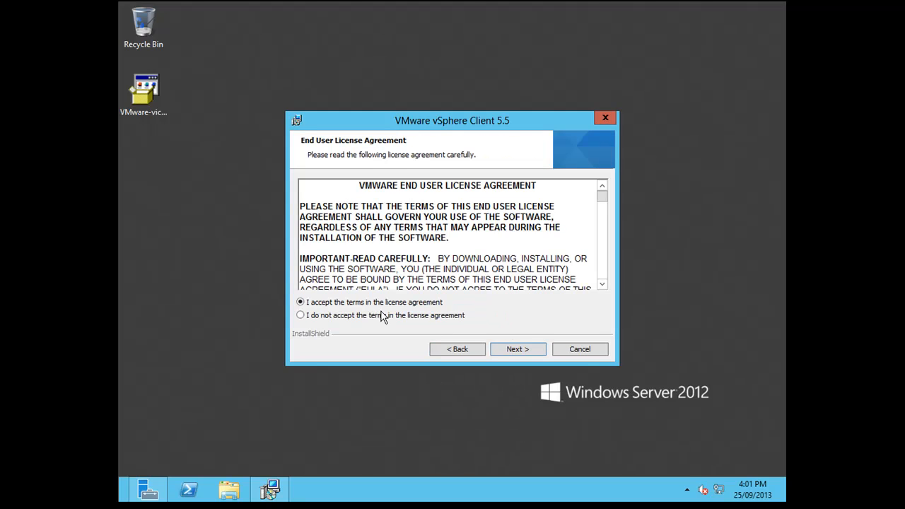
left_click(517, 349)
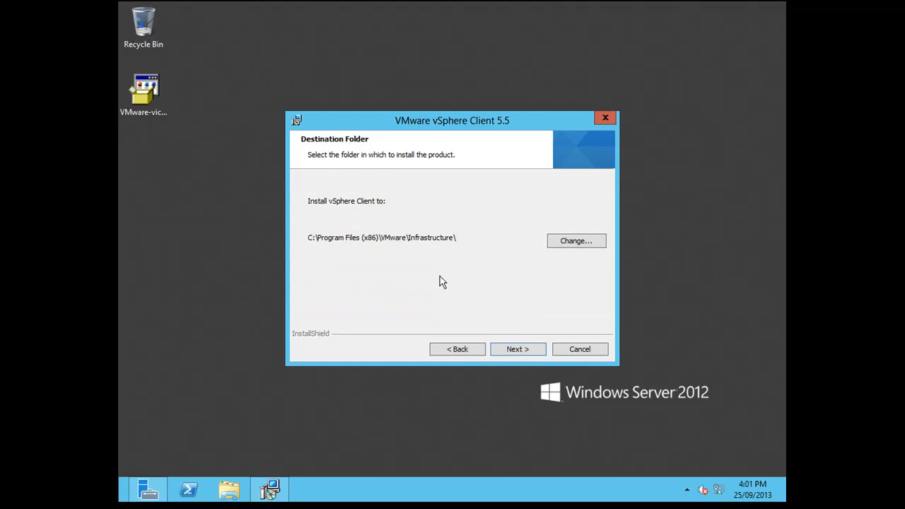
left_click(517, 349)
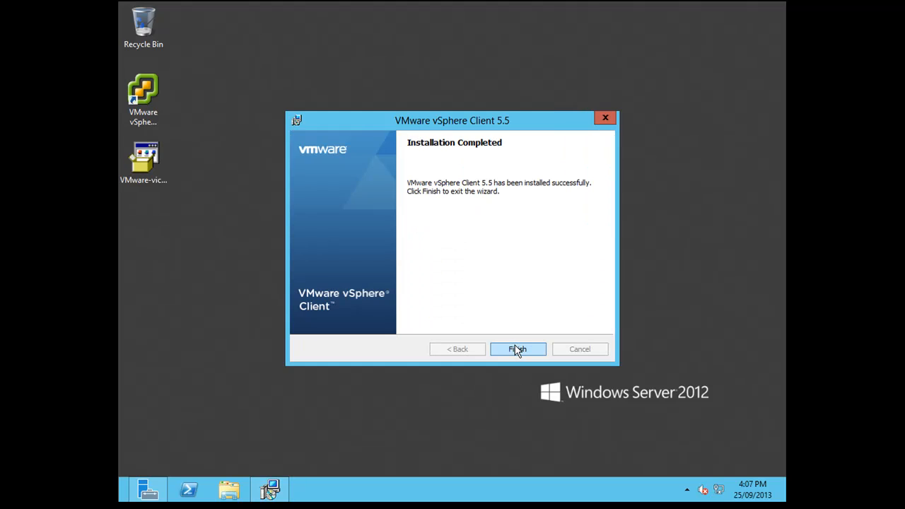
left_click(518, 349)
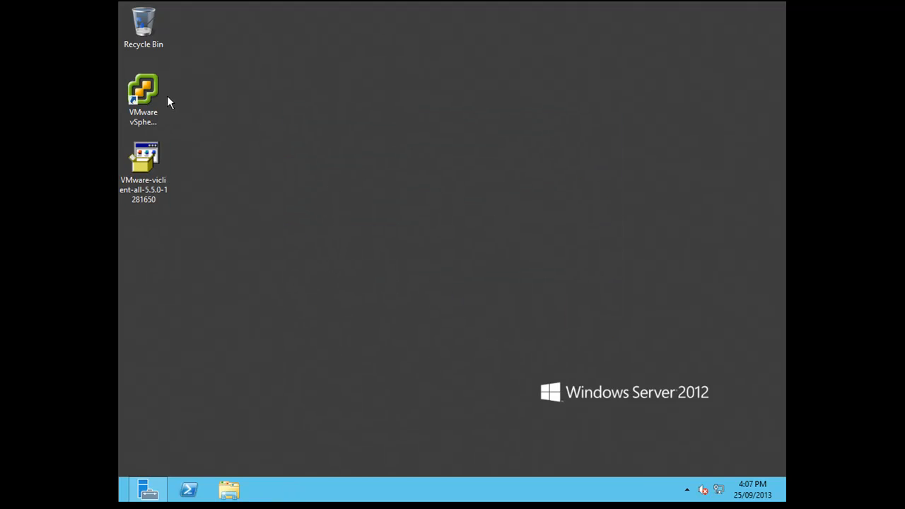
Start vSphere Client, log in to 192.168.1.234 as root and trust its certificate
left_click(143, 91)
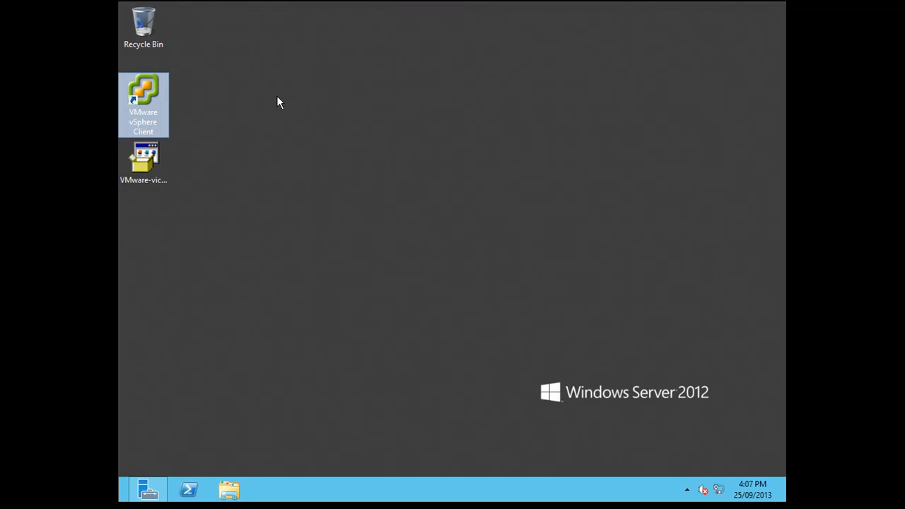
mouse_move(144, 92)
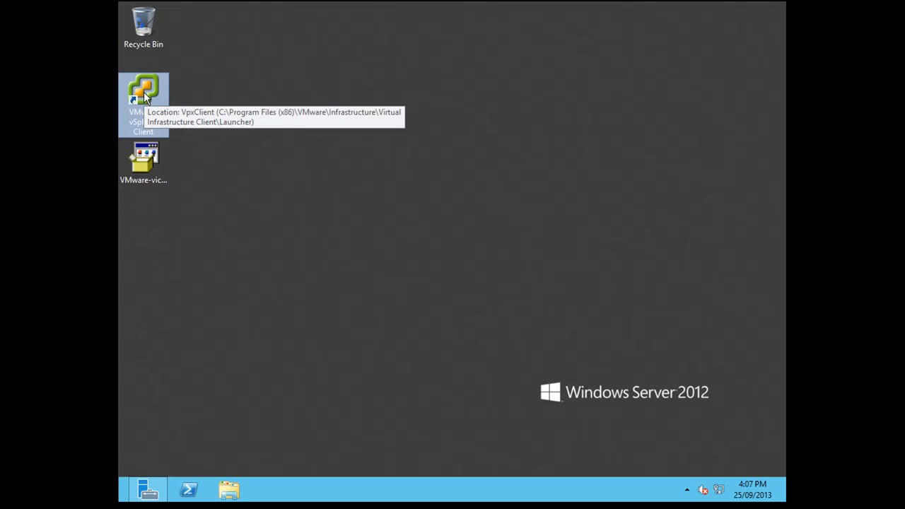
double_click(143, 90)
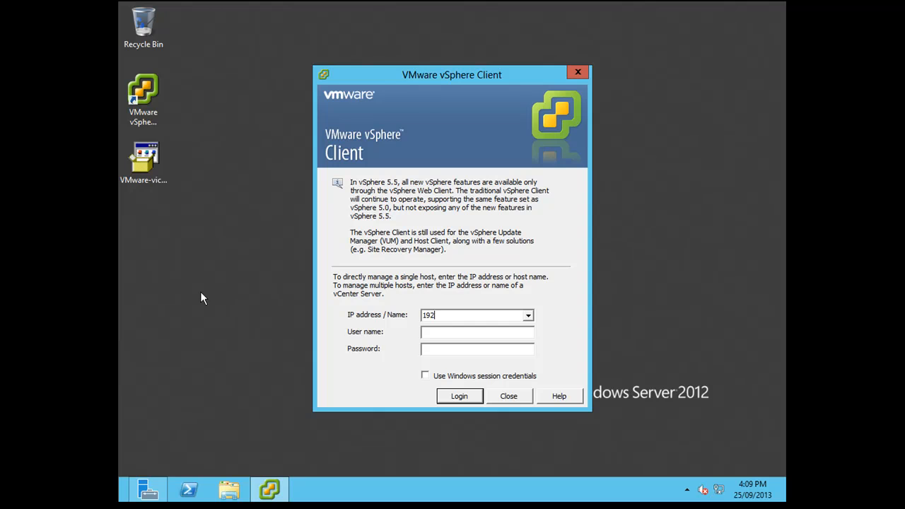
type(".168.1.234")
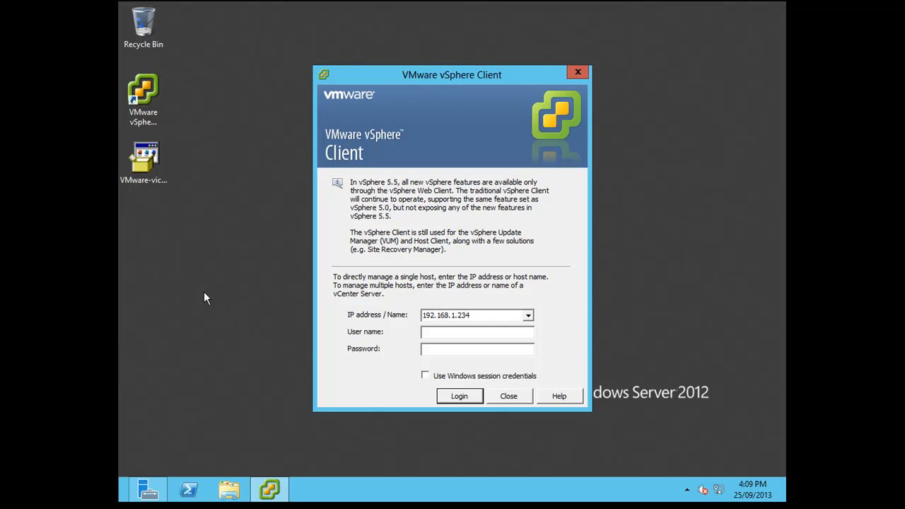
type("root")
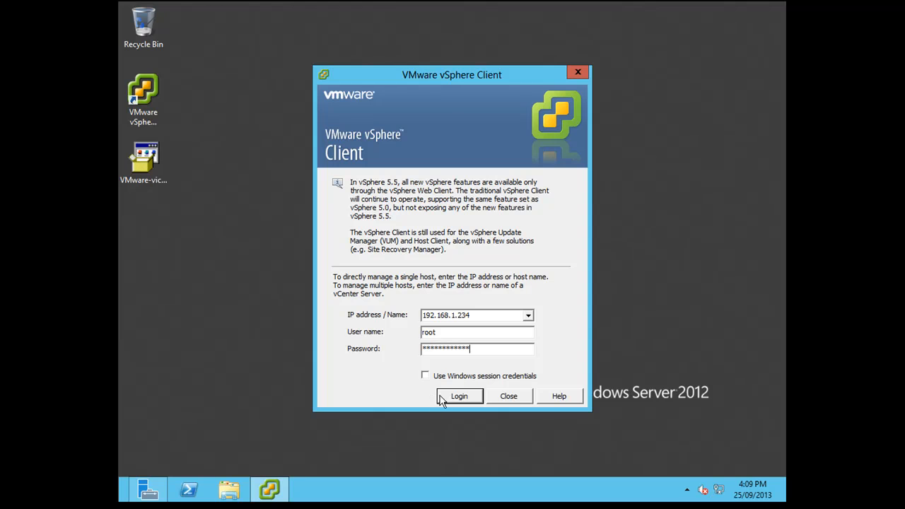
left_click(459, 396)
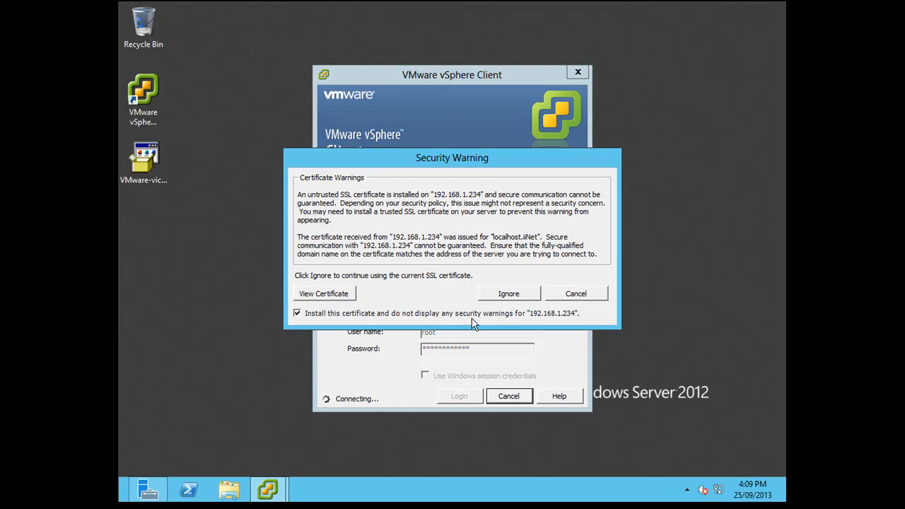
left_click(508, 294)
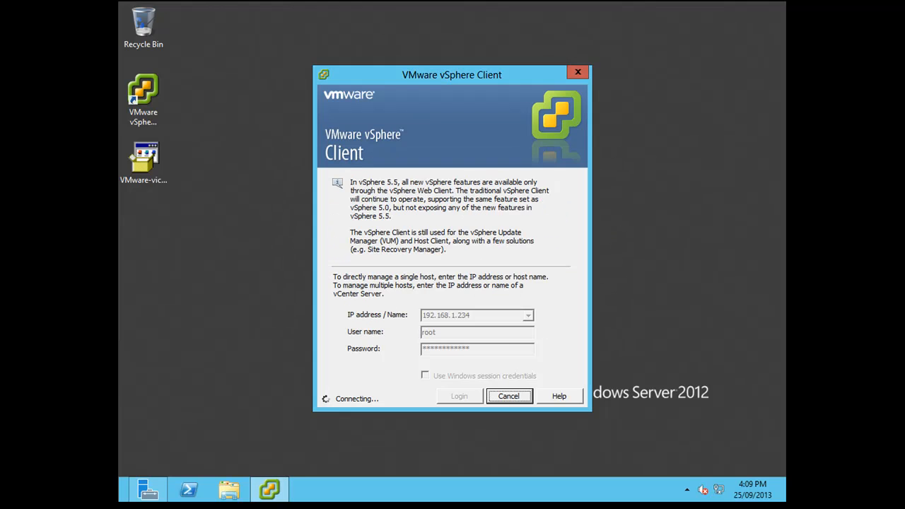
left_click(459, 396)
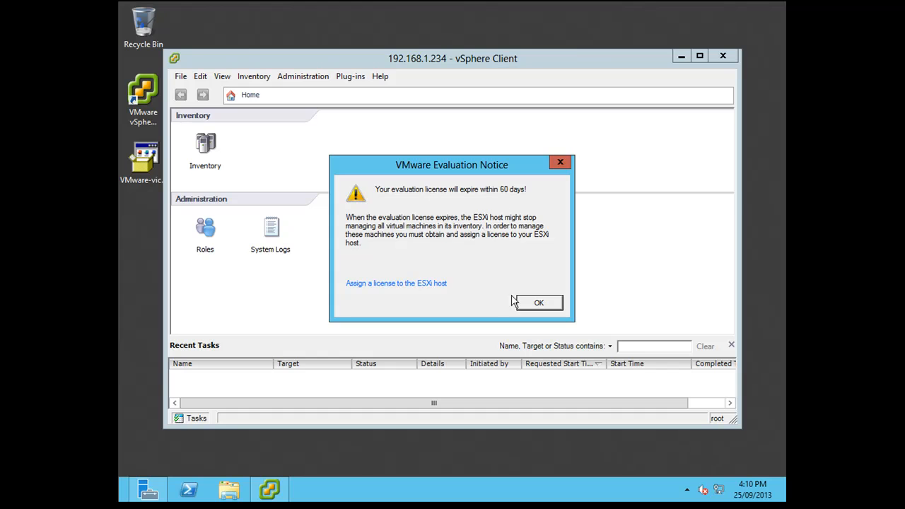
Dismiss the evaluation notice, select host 192.168.1.234 in Inventory and right-click it
left_click(538, 303)
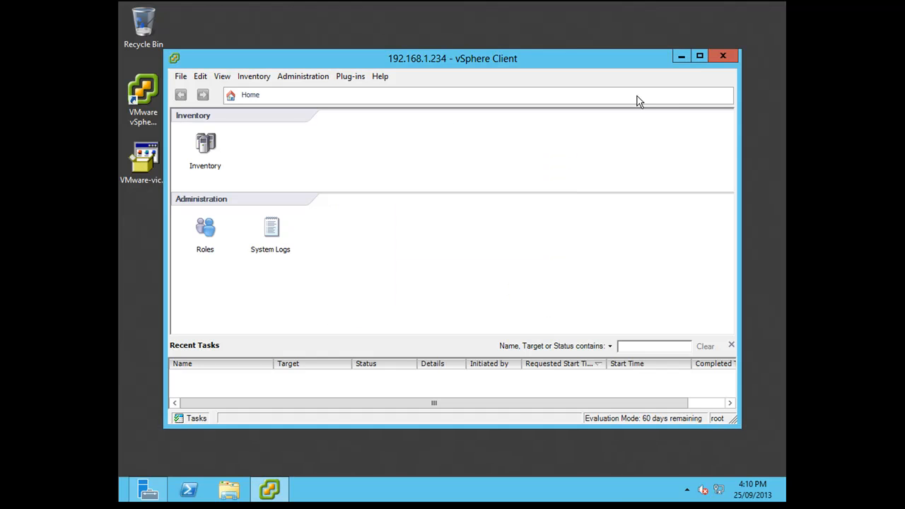
left_click(699, 56)
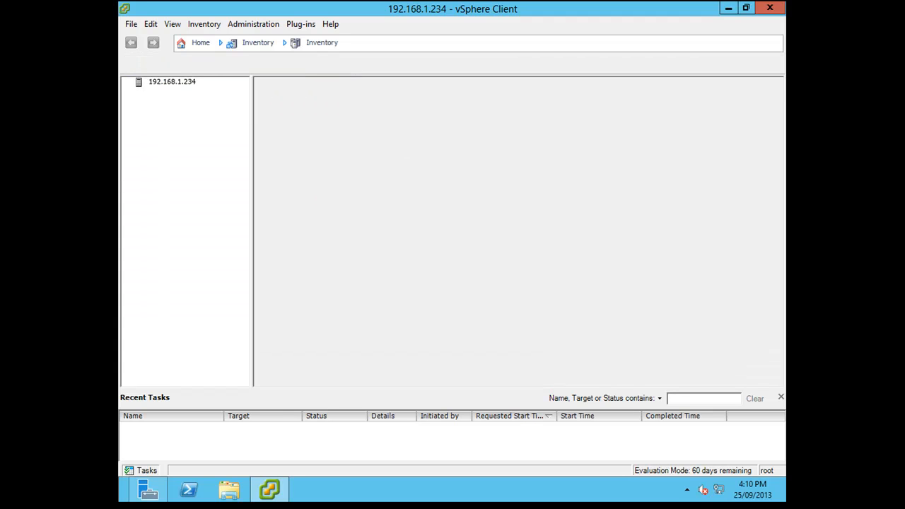
left_click(171, 81)
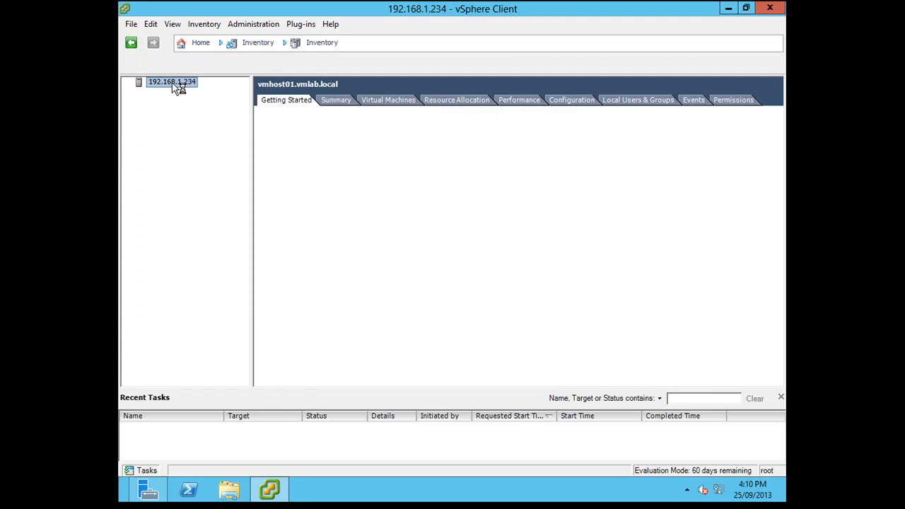
left_click(171, 81)
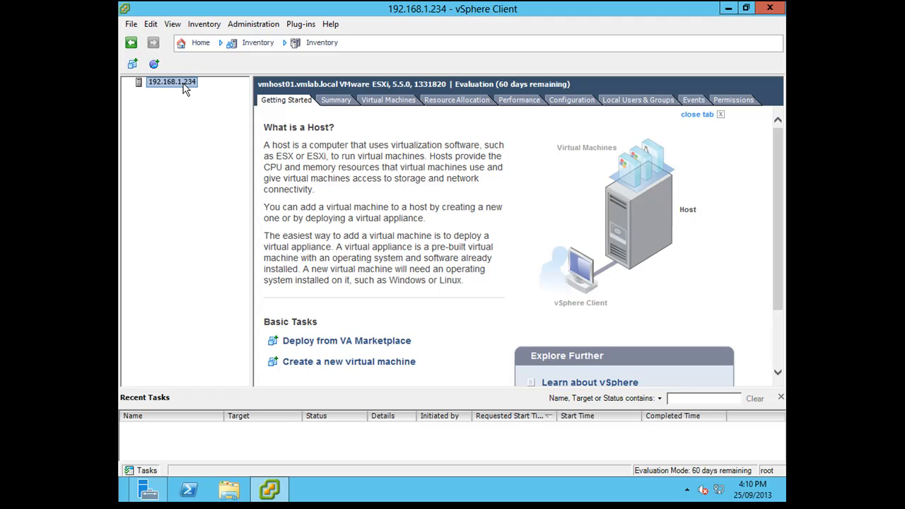
right_click(171, 81)
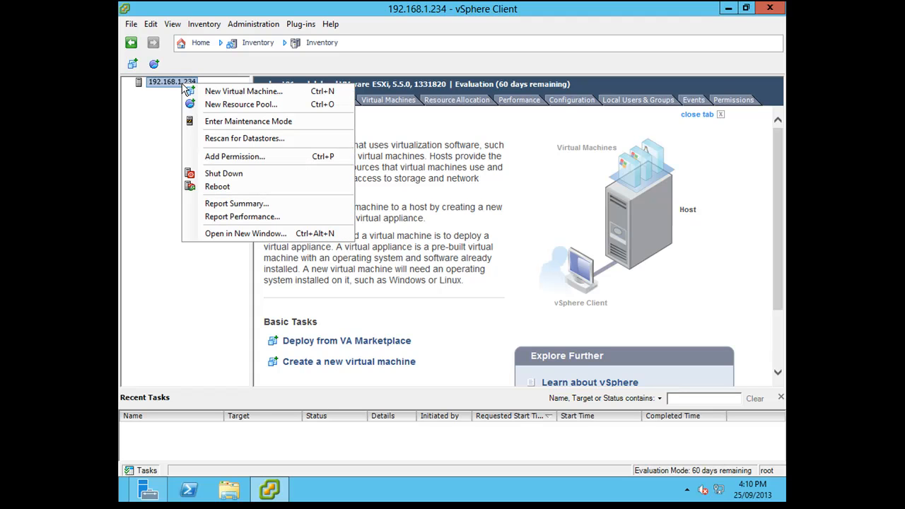
mouse_move(243, 91)
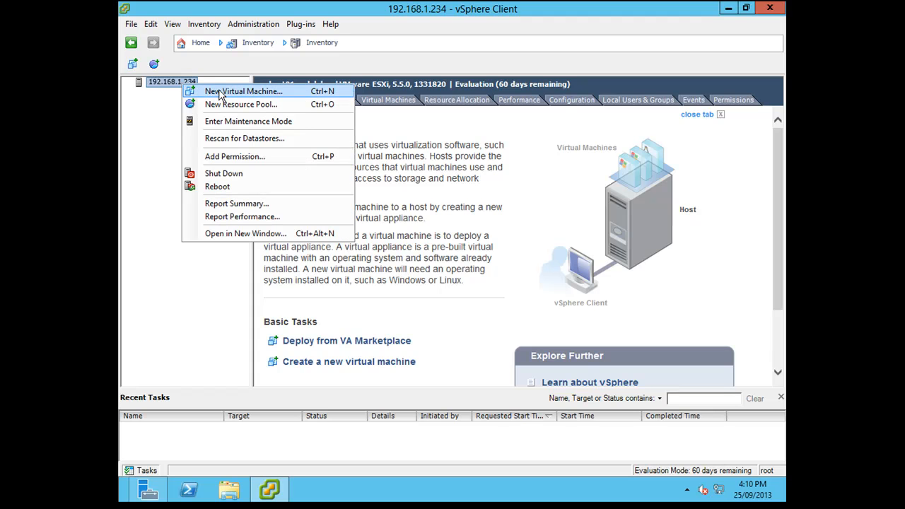